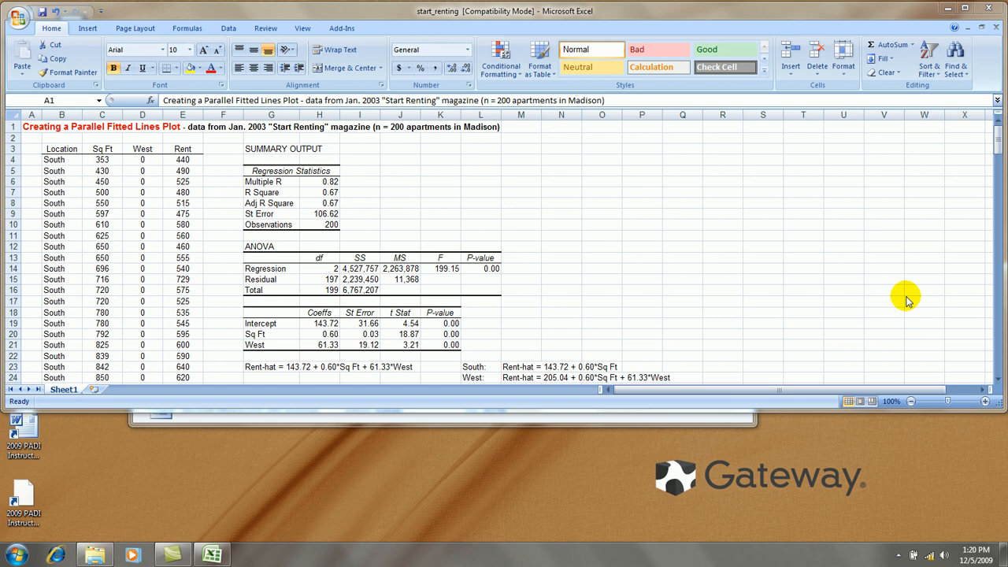
{"action": "mouse_move", "coordinate": [802, 282]}
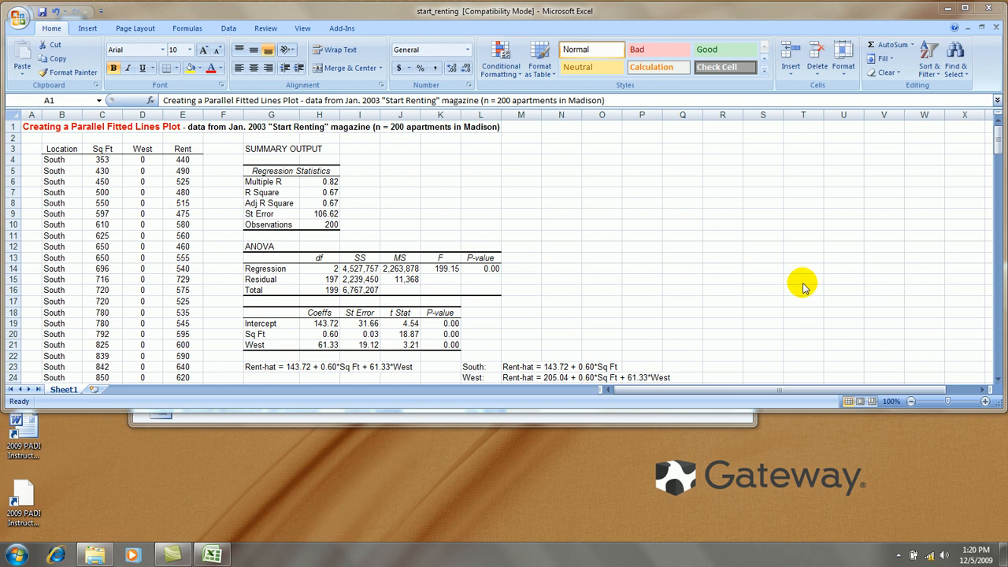
{"action": "mouse_move", "coordinate": [645, 233]}
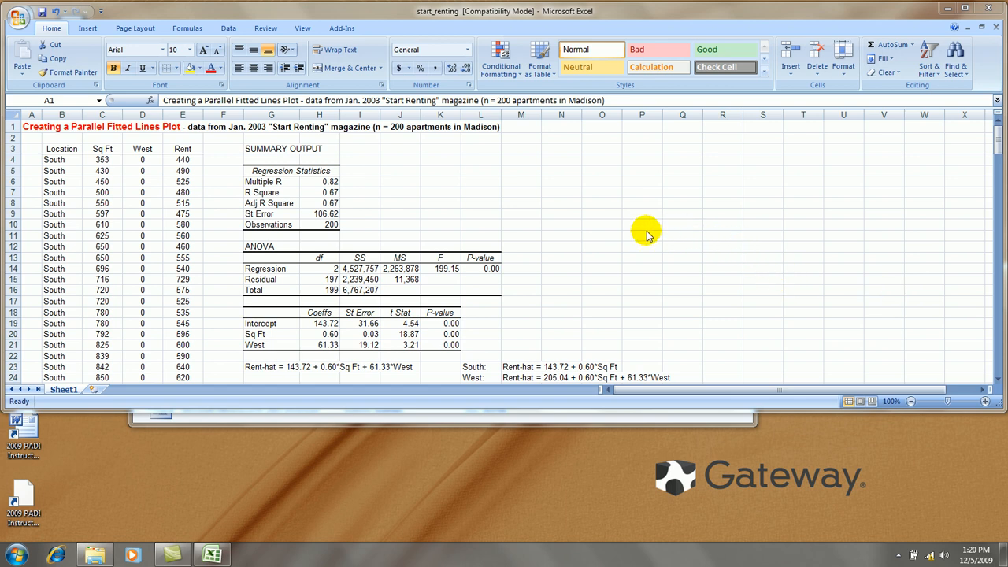
{"action": "mouse_move", "coordinate": [277, 281]}
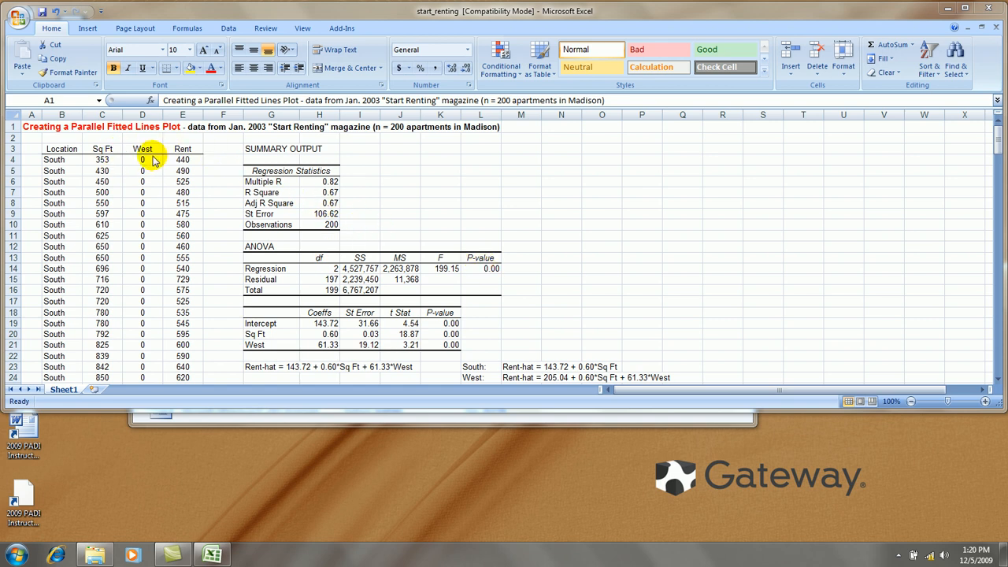
{"action": "mouse_move", "coordinate": [388, 126]}
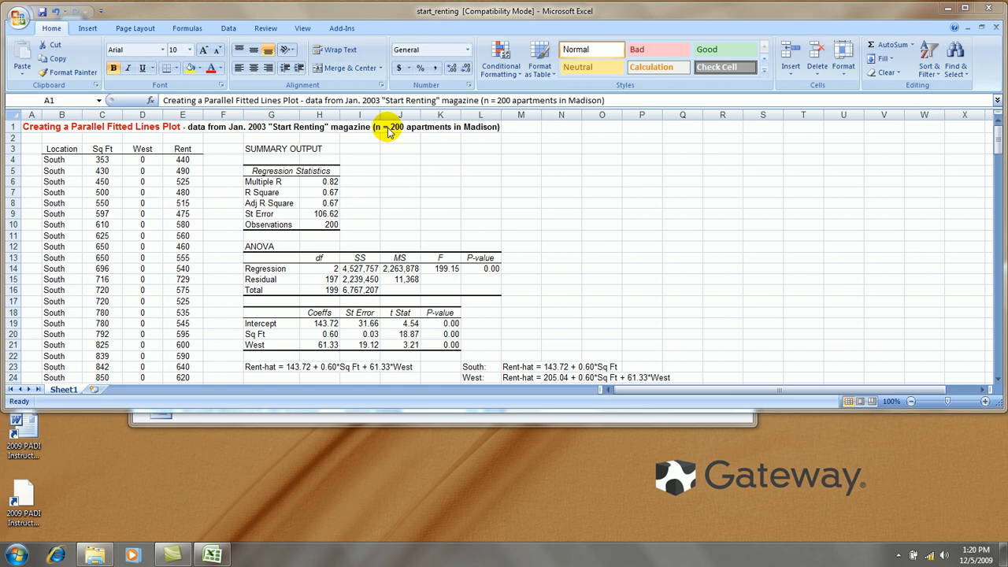
{"action": "mouse_move", "coordinate": [164, 155]}
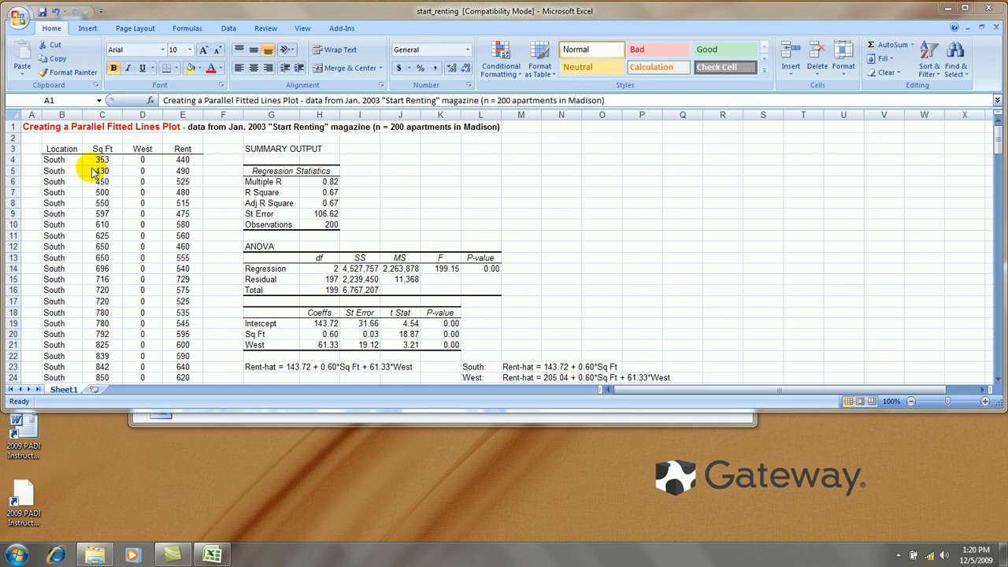
{"action": "mouse_move", "coordinate": [120, 172]}
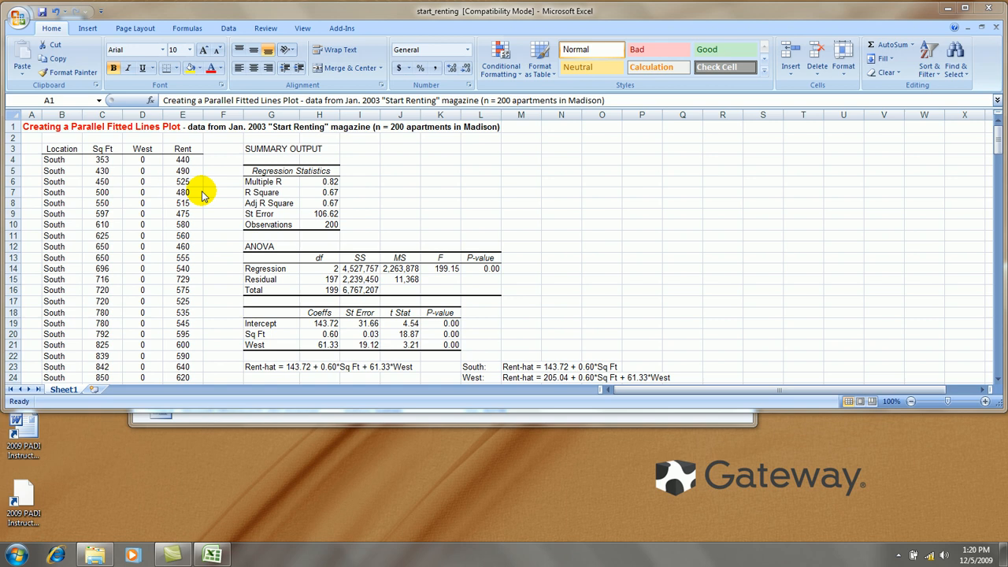
{"action": "mouse_move", "coordinate": [596, 245]}
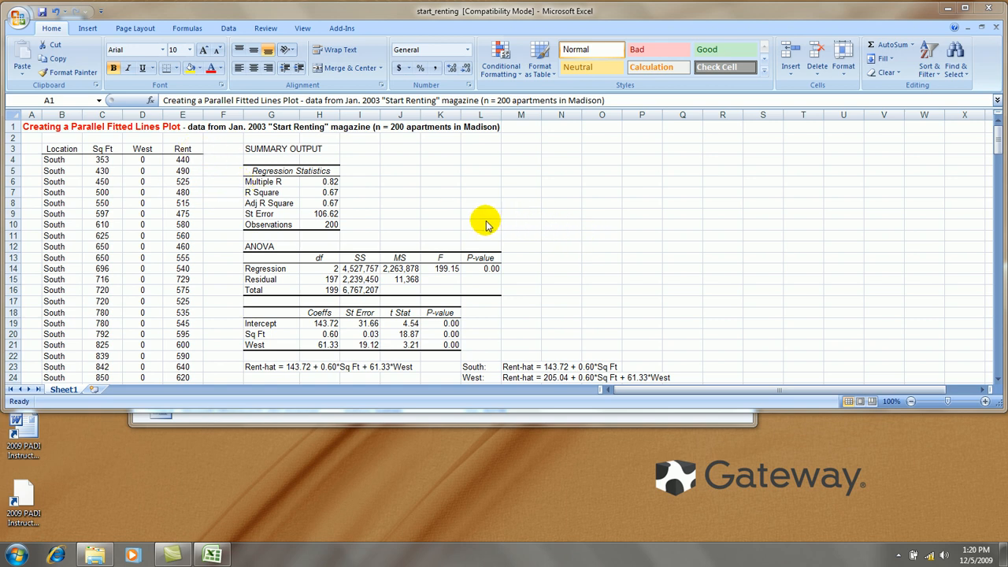
{"action": "mouse_move", "coordinate": [473, 226]}
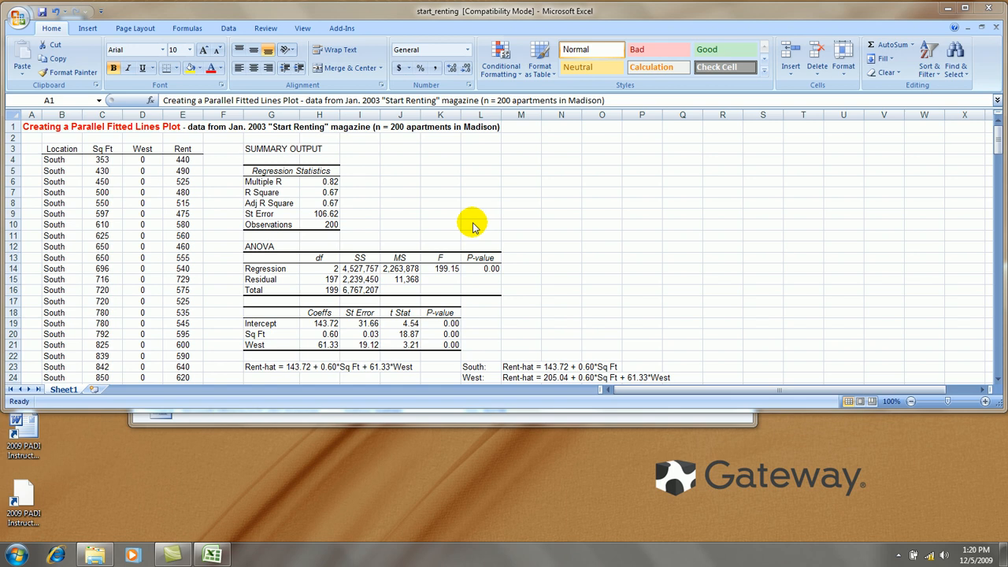
{"action": "mouse_move", "coordinate": [419, 222]}
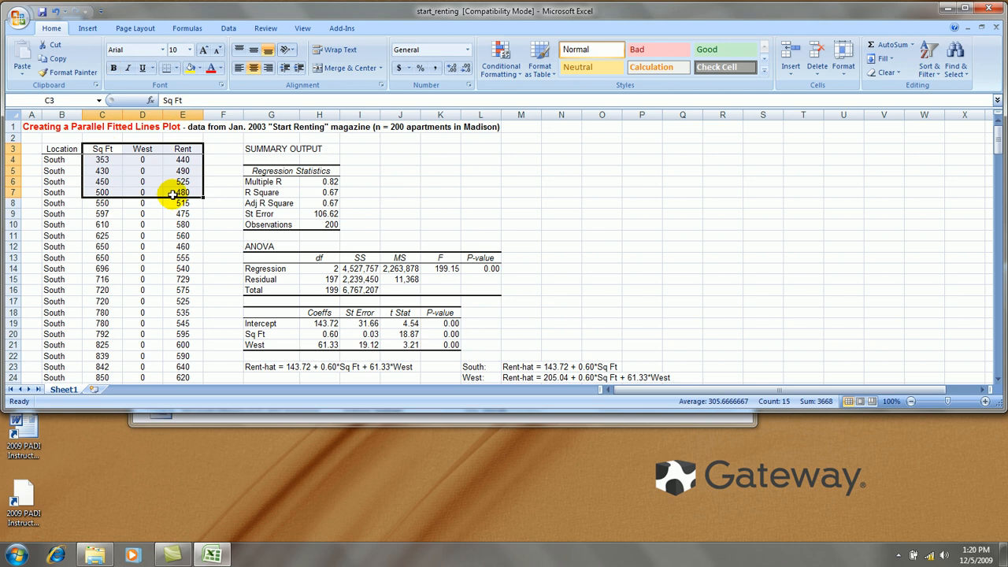
{"action": "mouse_move", "coordinate": [123, 160]}
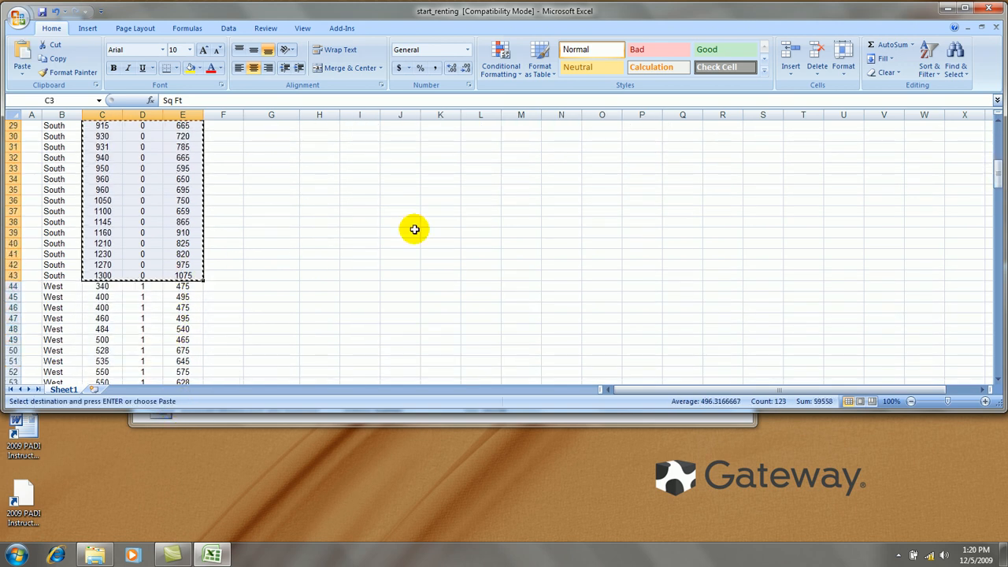
Step: Paste the copied West rows of Sq Ft, West and Rent at V4 beside the South copy
{"action": "scroll", "scroll_direction": "up", "scroll_amount": 3}
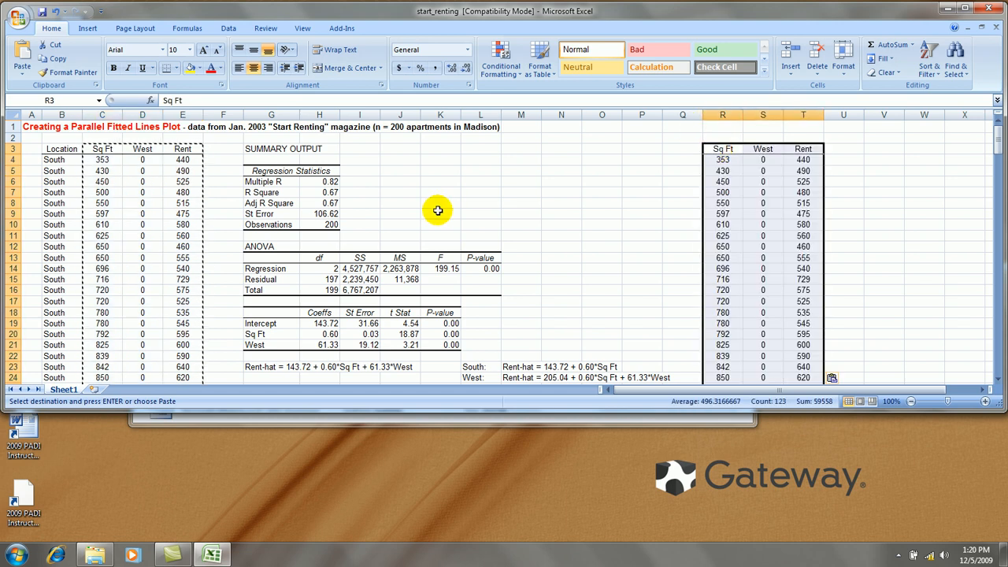
{"action": "scroll", "scroll_direction": "down", "scroll_amount": 3}
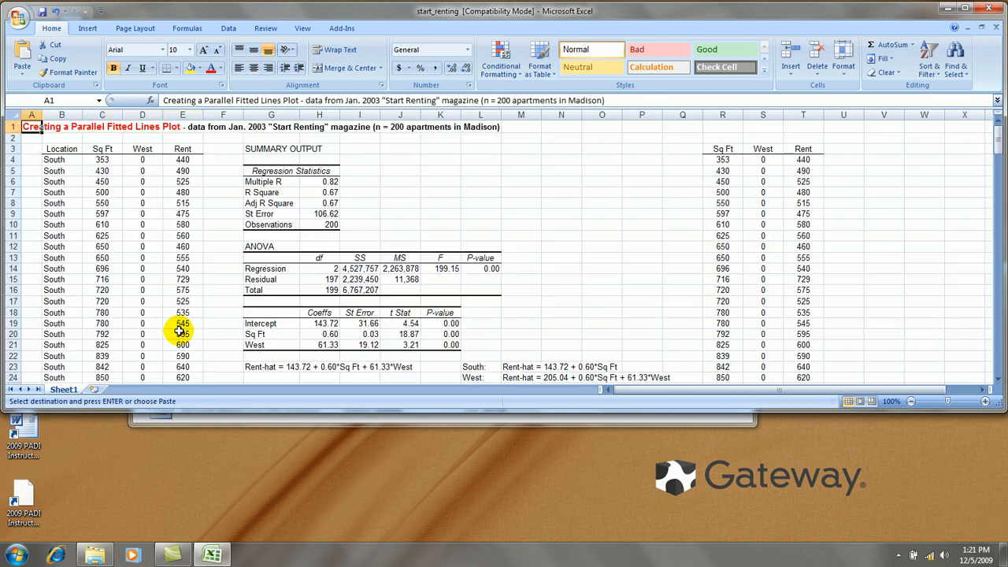
{"action": "left_click", "coordinate": [923, 148]}
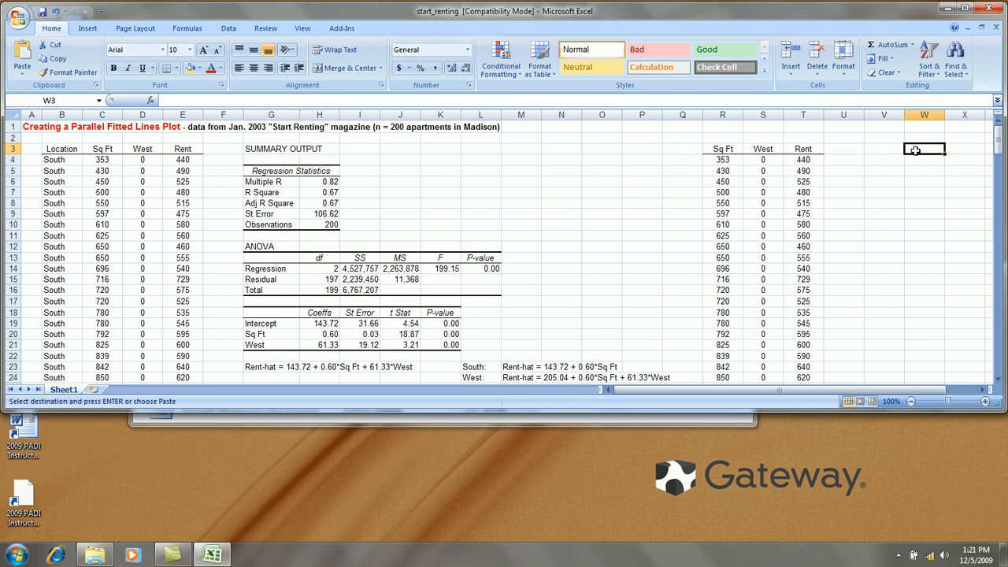
{"action": "left_click", "coordinate": [923, 159]}
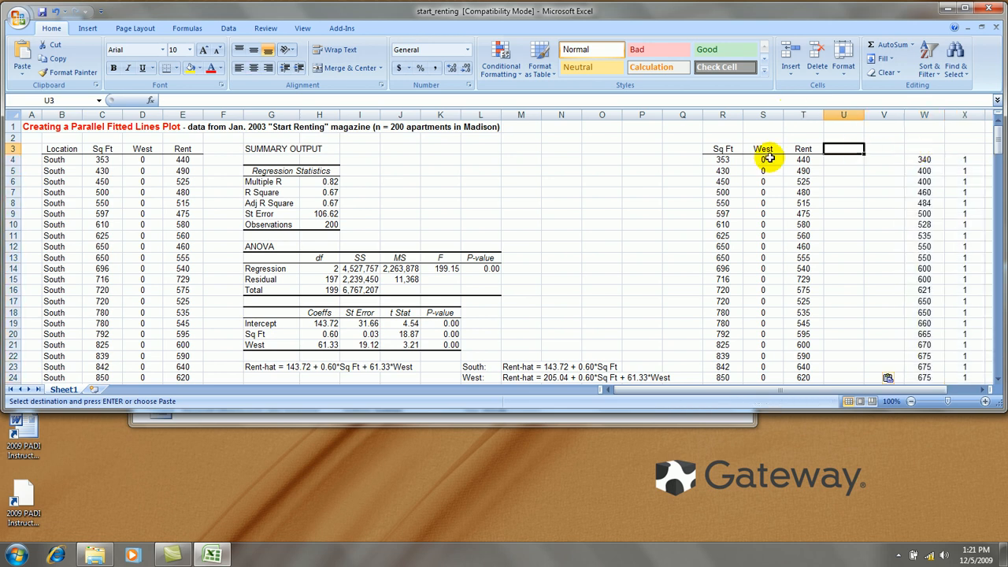
Step: Delete the copied West indicator column, head T3 as Rent-hat and label the block South
{"action": "right_click", "coordinate": [763, 148]}
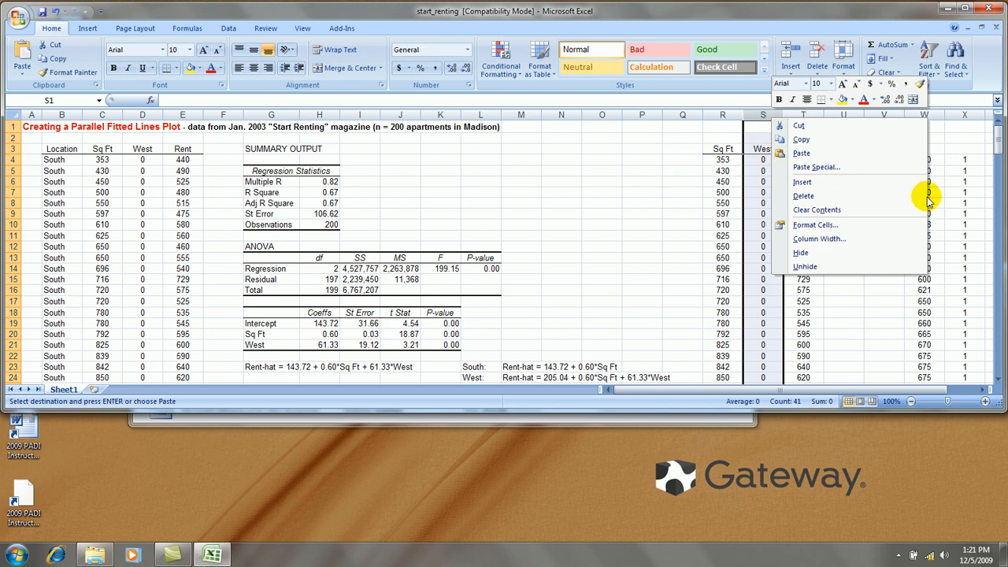
{"action": "mouse_move", "coordinate": [805, 252]}
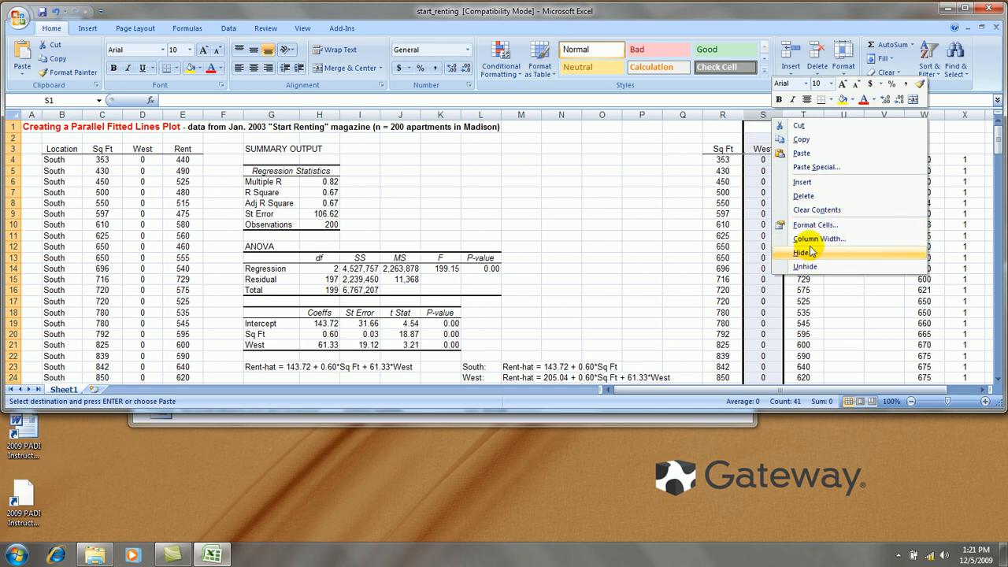
{"action": "left_click", "coordinate": [805, 266]}
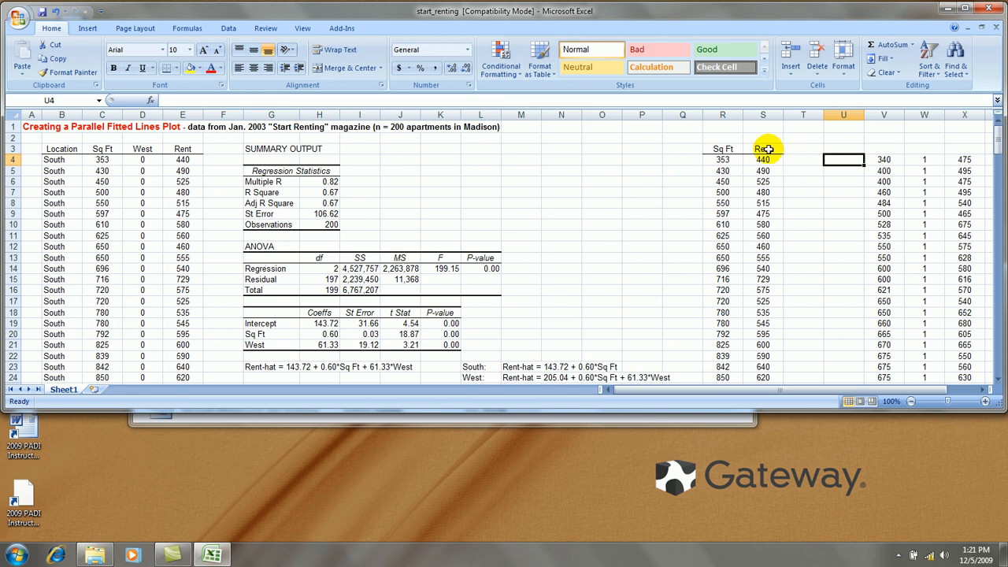
{"action": "left_click", "coordinate": [803, 148]}
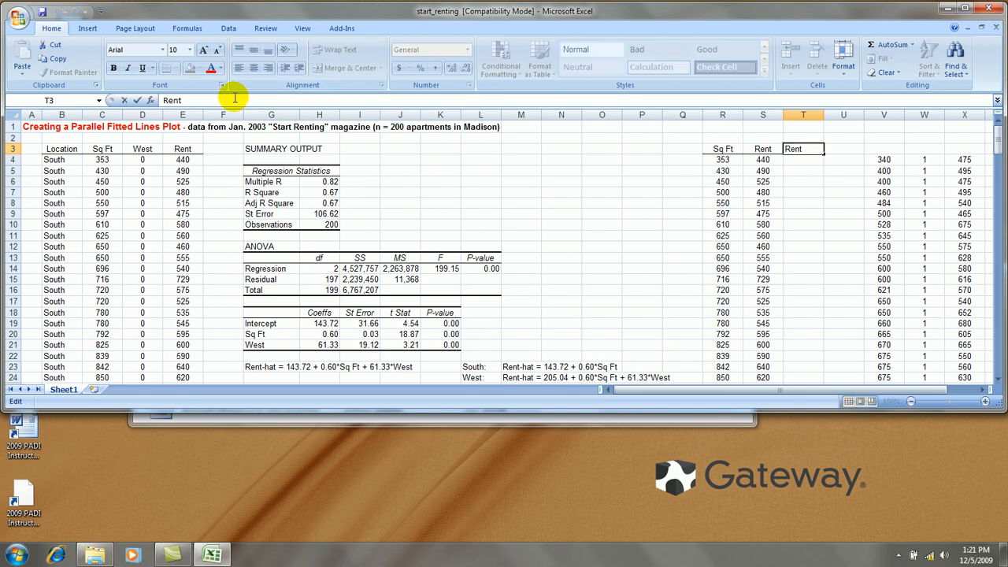
{"action": "type", "text": "Rent-hat"}
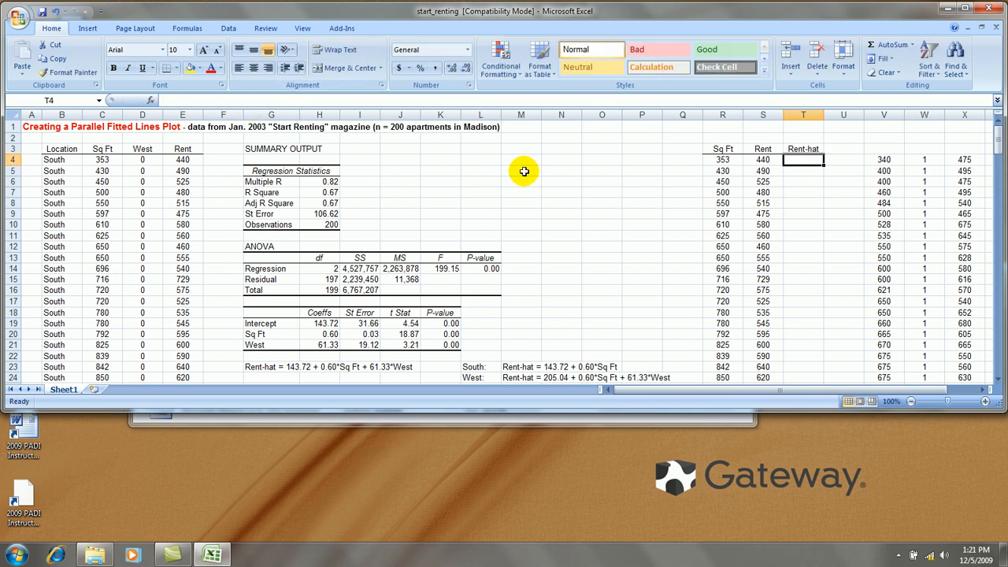
{"action": "mouse_move", "coordinate": [724, 140]}
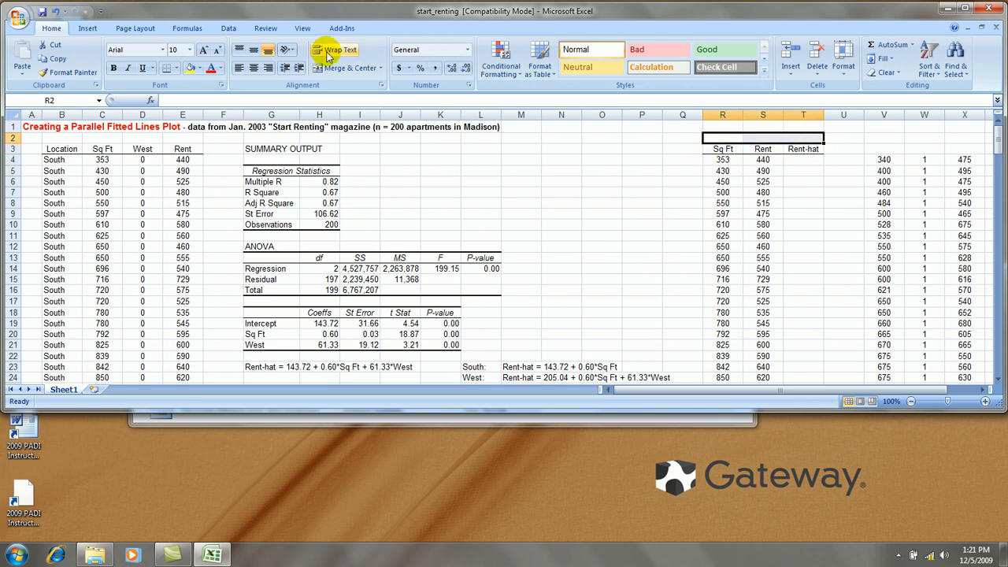
{"action": "type", "text": "South"}
{"action": "left_click", "coordinate": [923, 137]}
{"action": "type", "text": "West"}
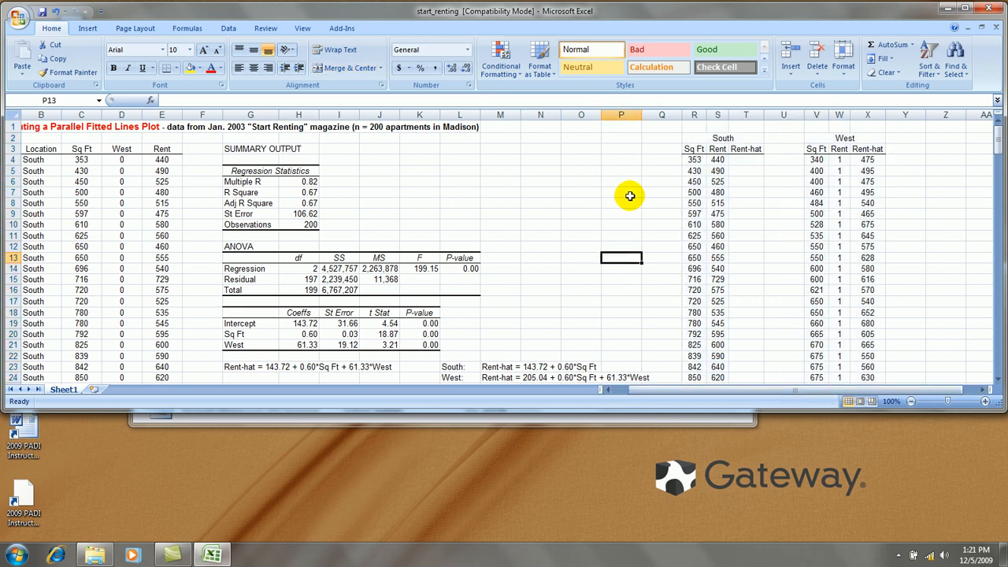
Step: Enter =$H$19+$H$20*R4 with absolute references as the first South Rent-hat value
{"action": "left_click", "coordinate": [746, 159]}
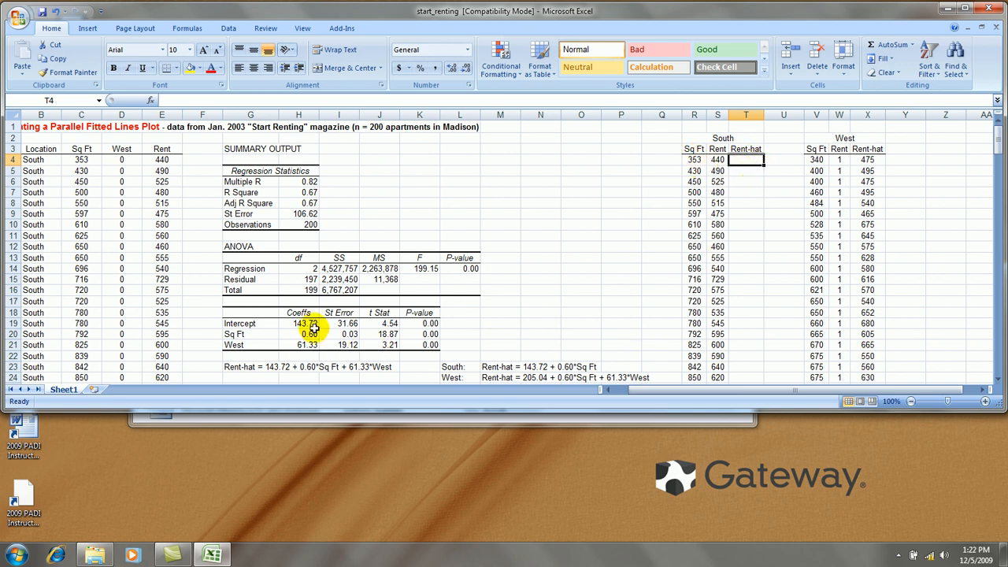
{"action": "mouse_move", "coordinate": [327, 331]}
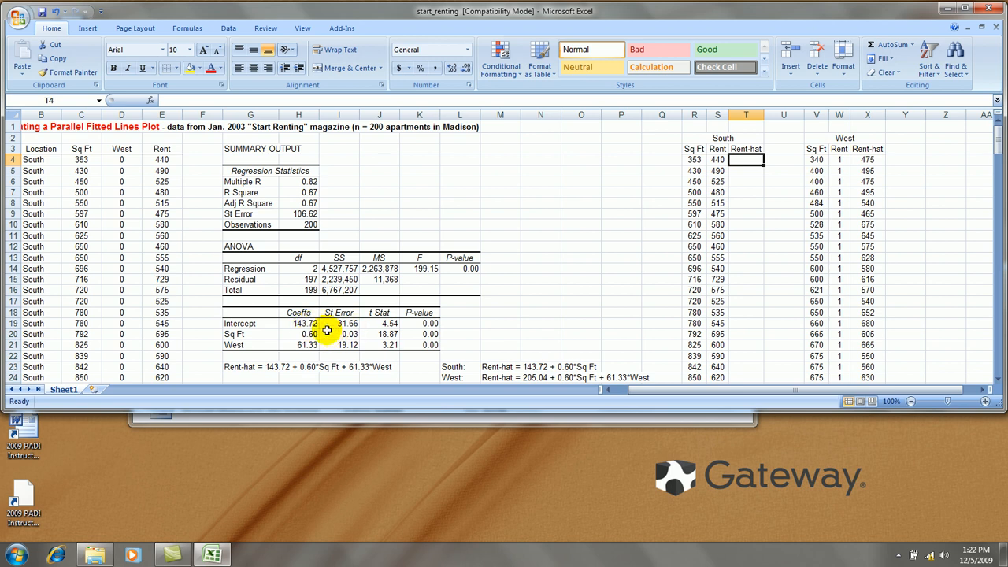
{"action": "mouse_move", "coordinate": [755, 179]}
{"action": "type", "text": "=H19+"}
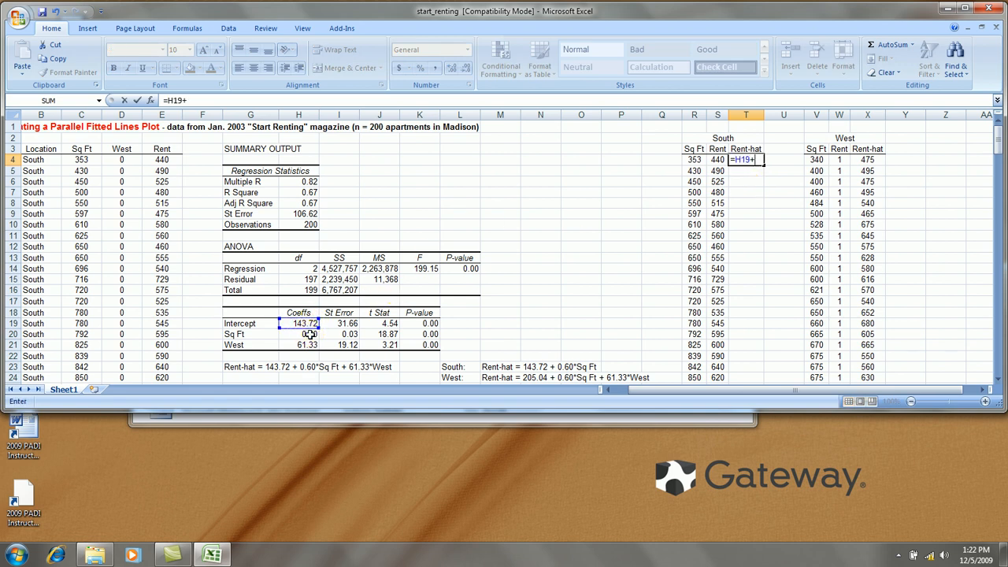
{"action": "left_click", "coordinate": [300, 334]}
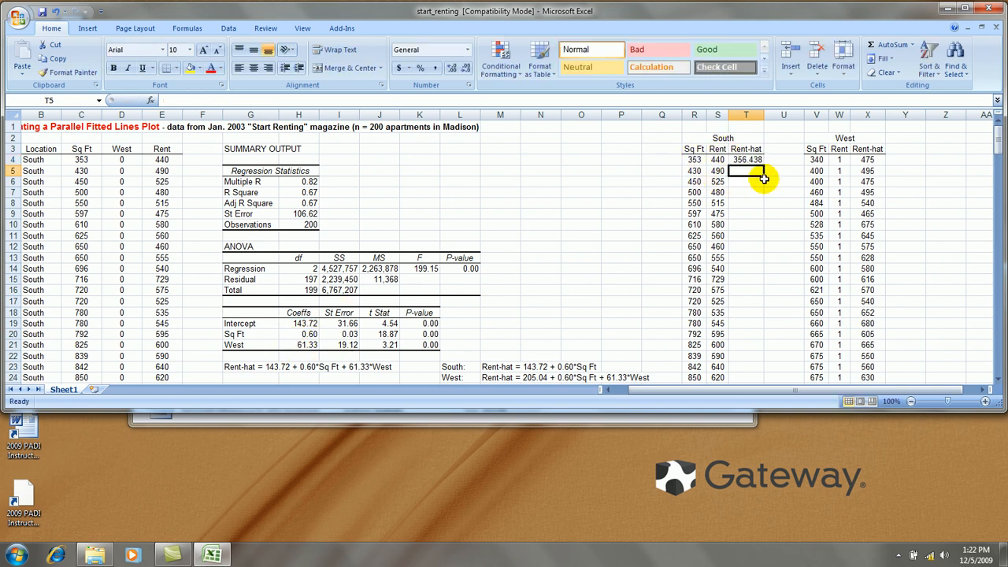
{"action": "left_click", "coordinate": [746, 159]}
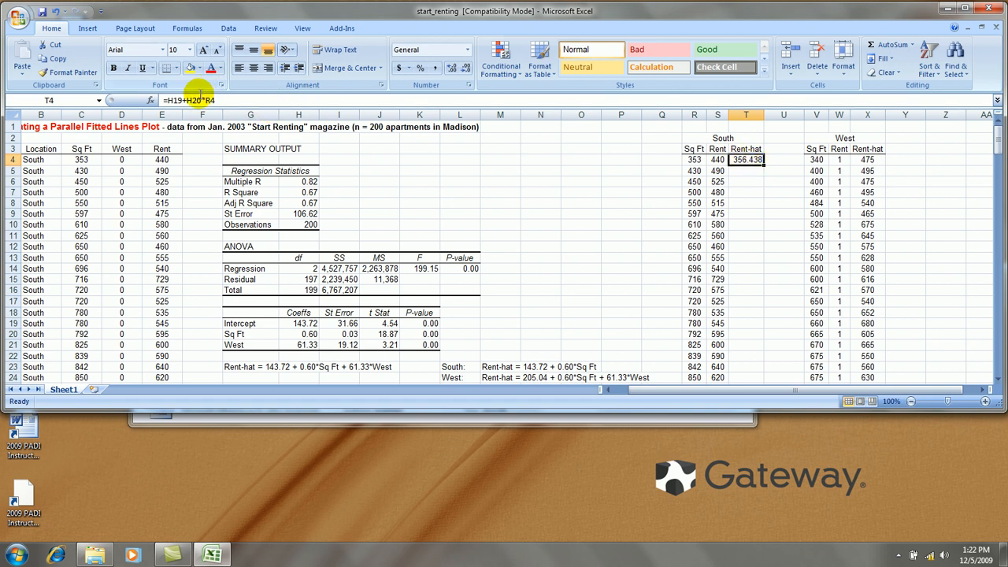
{"action": "double_click", "coordinate": [747, 159]}
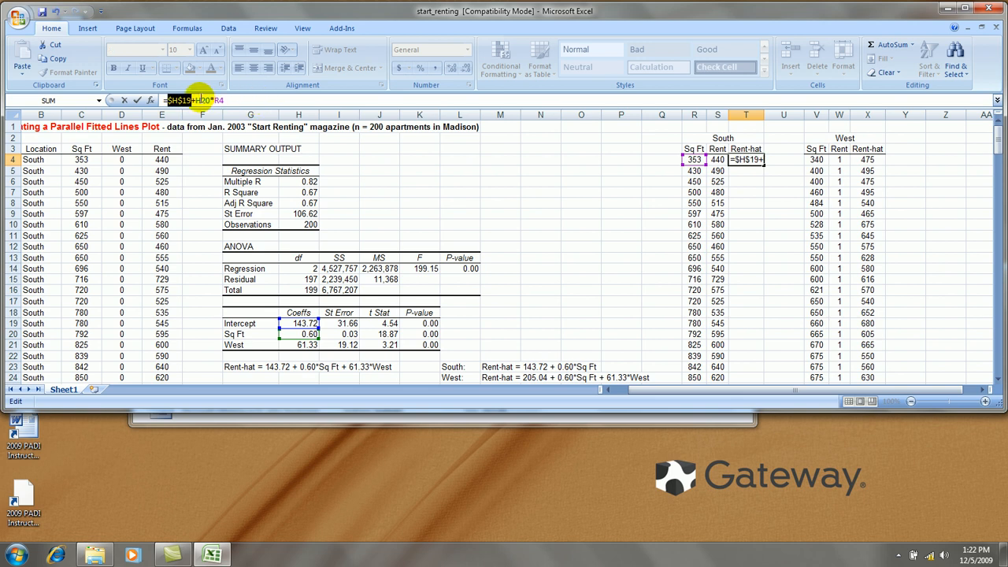
{"action": "key", "text": "enter"}
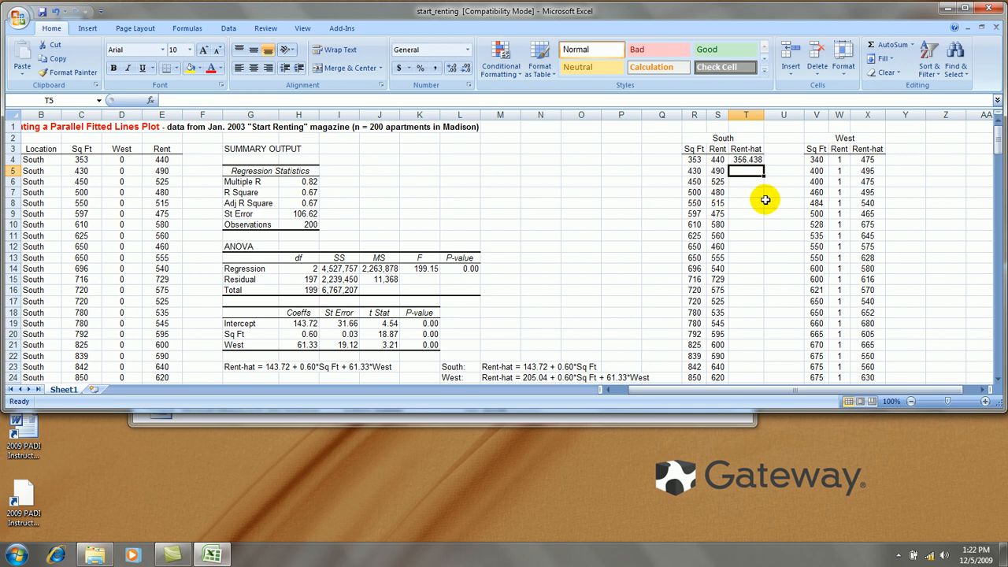
Step: Fill the Rent-hat formula down the South rows, giving fitted rents from 356.438 onward
{"action": "left_click", "coordinate": [745, 159]}
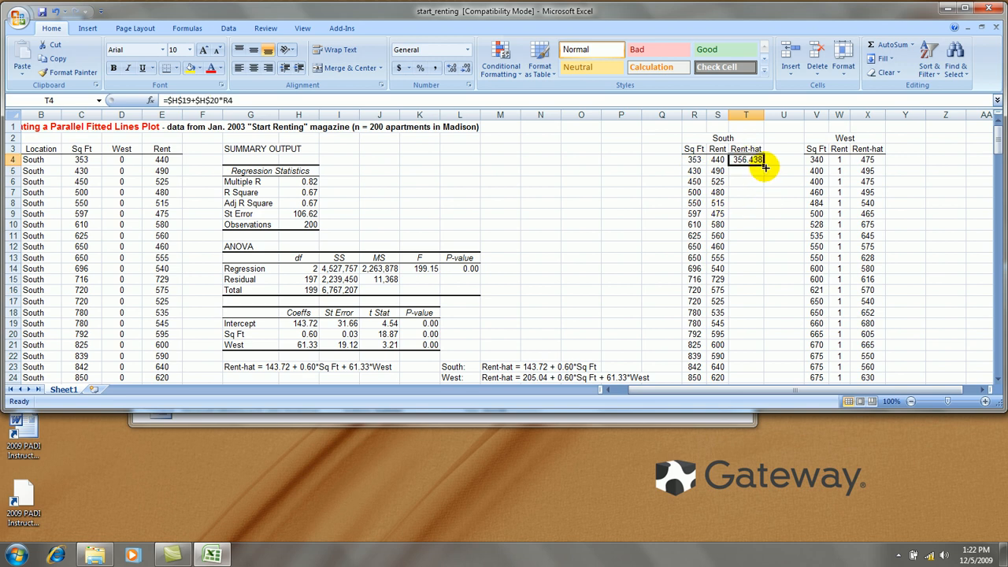
{"action": "left_click_drag", "start_coordinate": [747, 159], "coordinate": [747, 378]}
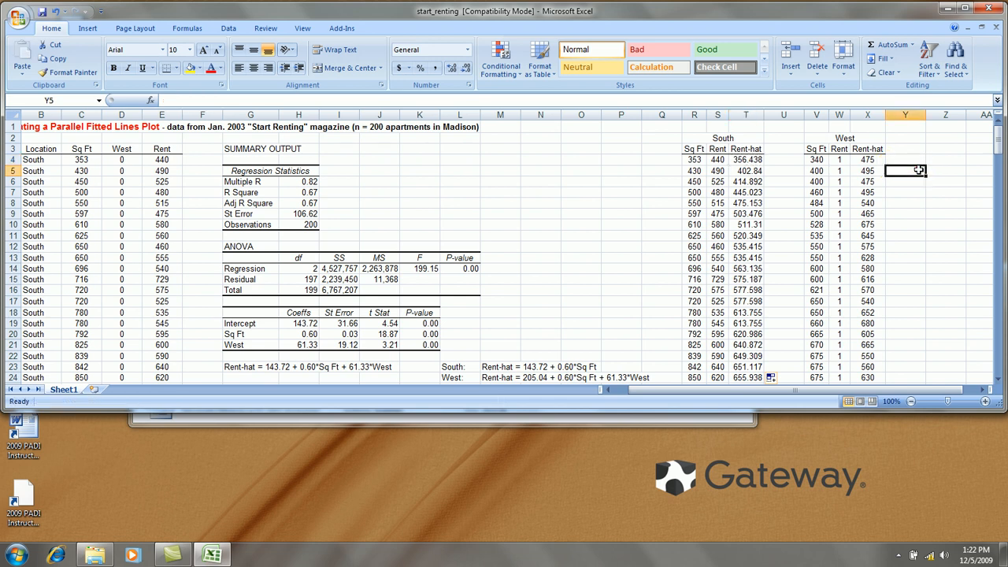
{"action": "mouse_move", "coordinate": [894, 160]}
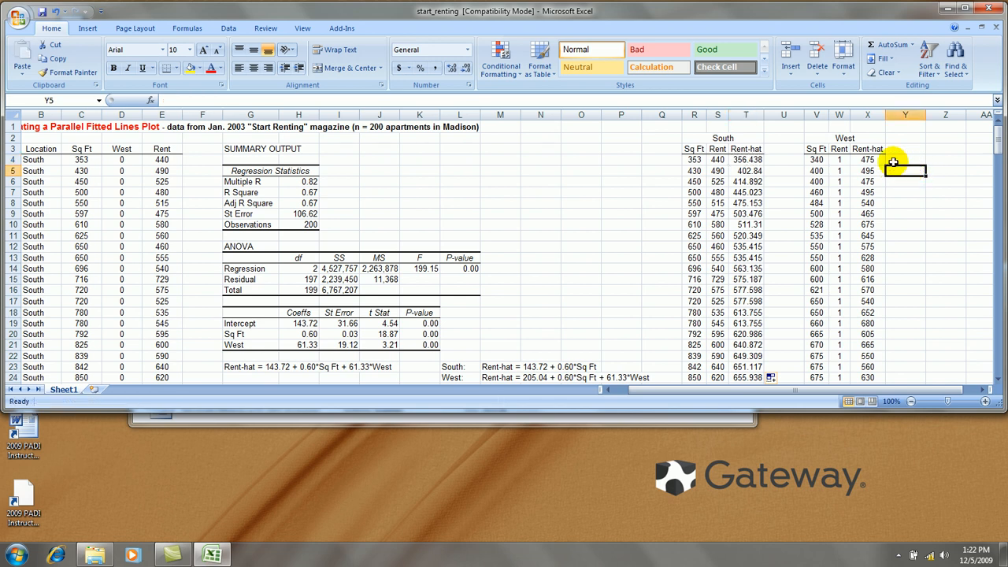
Step: Fill column X with West fitted rents from the regression coefficients, starting at 409.932
{"action": "left_click", "coordinate": [868, 159]}
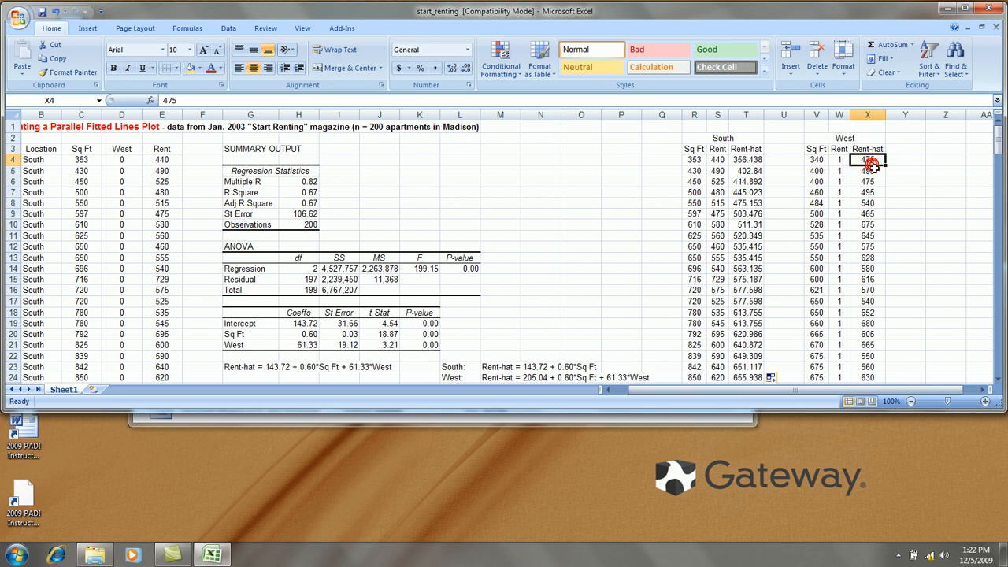
{"action": "scroll", "scroll_direction": "down", "scroll_amount": 3}
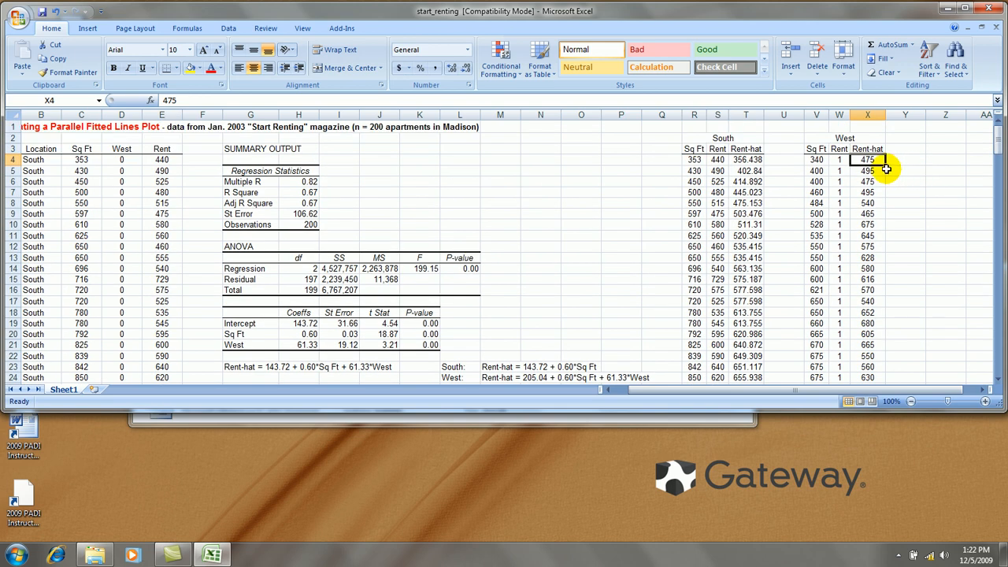
{"action": "left_click_drag", "start_coordinate": [866, 160], "coordinate": [866, 192]}
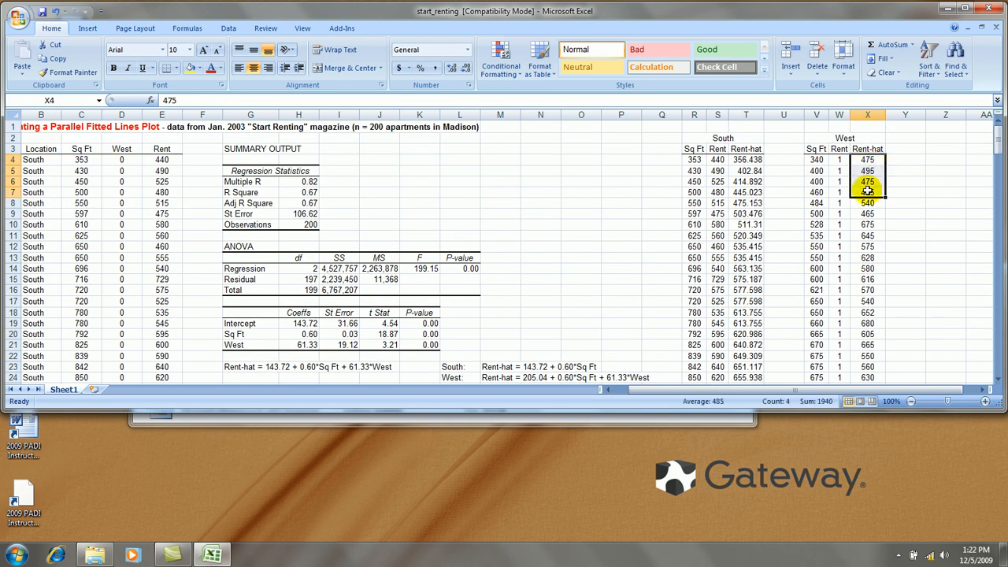
{"action": "scroll", "scroll_direction": "down", "scroll_amount": 3}
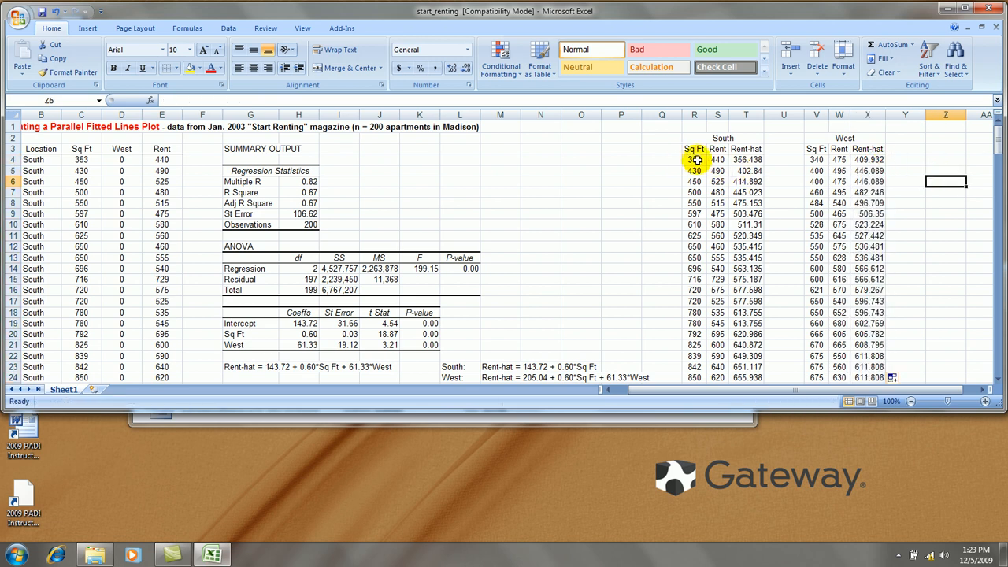
Step: Select the South block's Sq Ft, Rent and Rent-hat values from R4 down as chart data
{"action": "left_click_drag", "start_coordinate": [693, 160], "coordinate": [747, 224]}
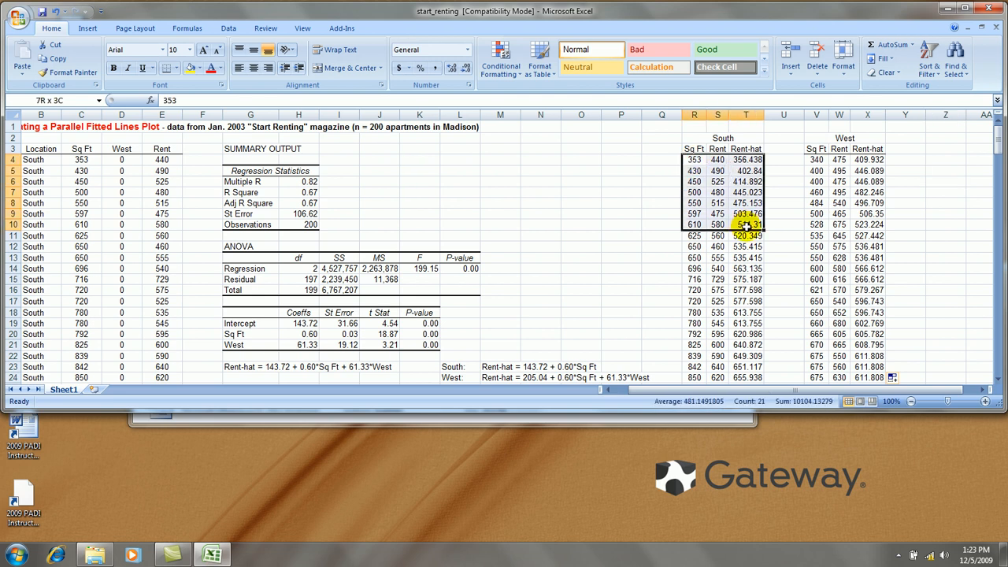
{"action": "scroll", "scroll_direction": "down", "scroll_amount": 3}
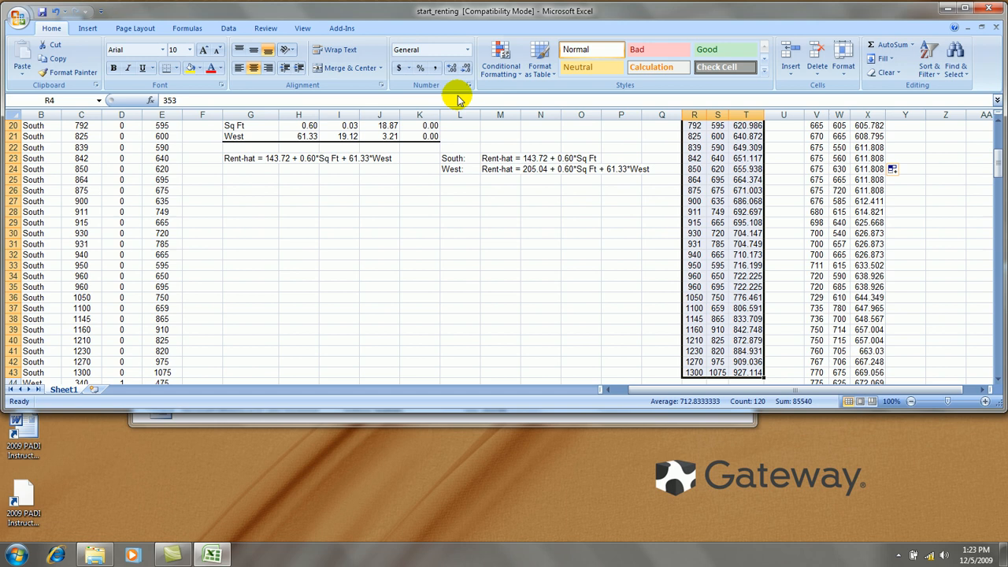
Step: Insert a markers-only scatter chart of South Rent and Rent-hat against Sq Ft
{"action": "left_click", "coordinate": [89, 28]}
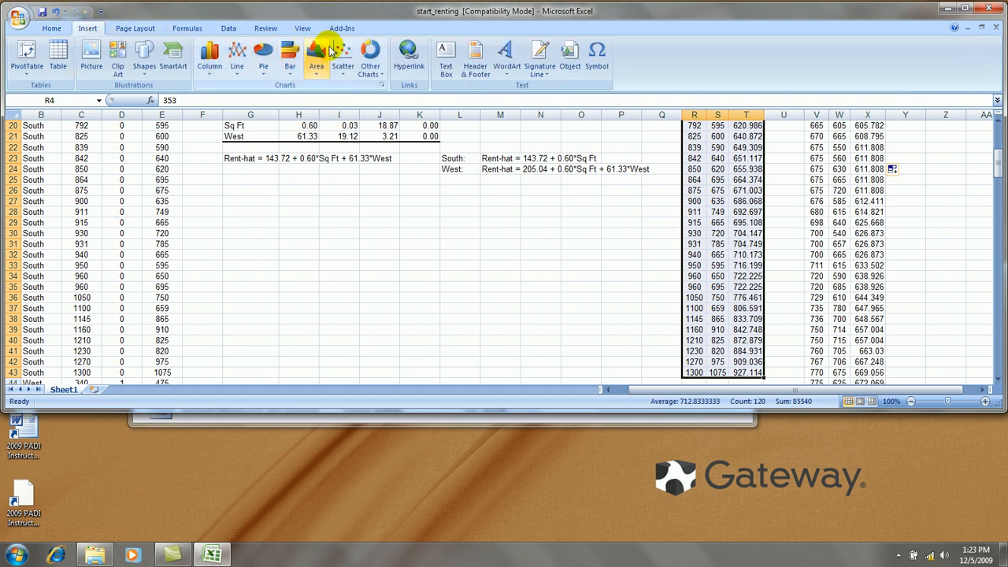
{"action": "left_click", "coordinate": [344, 55]}
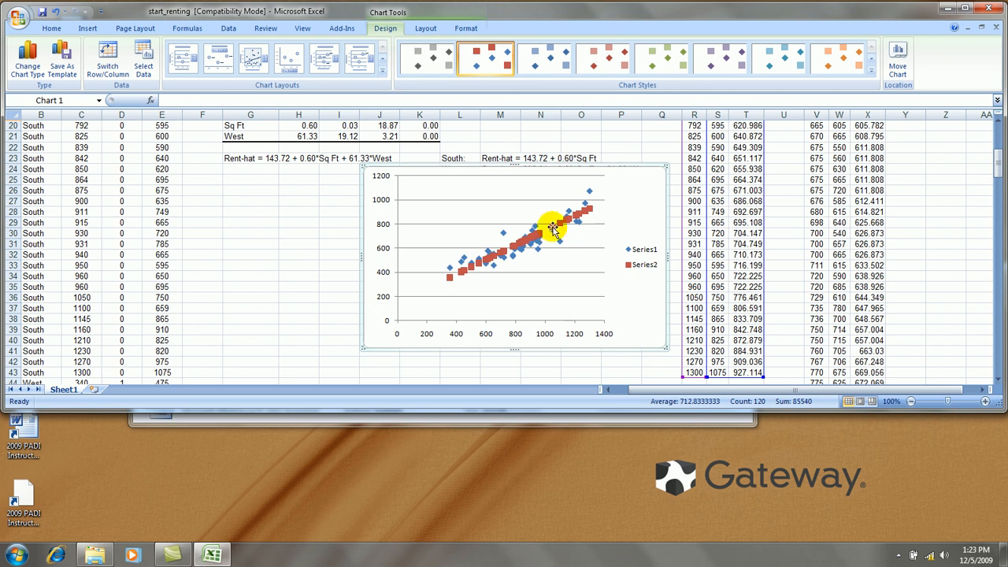
{"action": "mouse_move", "coordinate": [595, 252]}
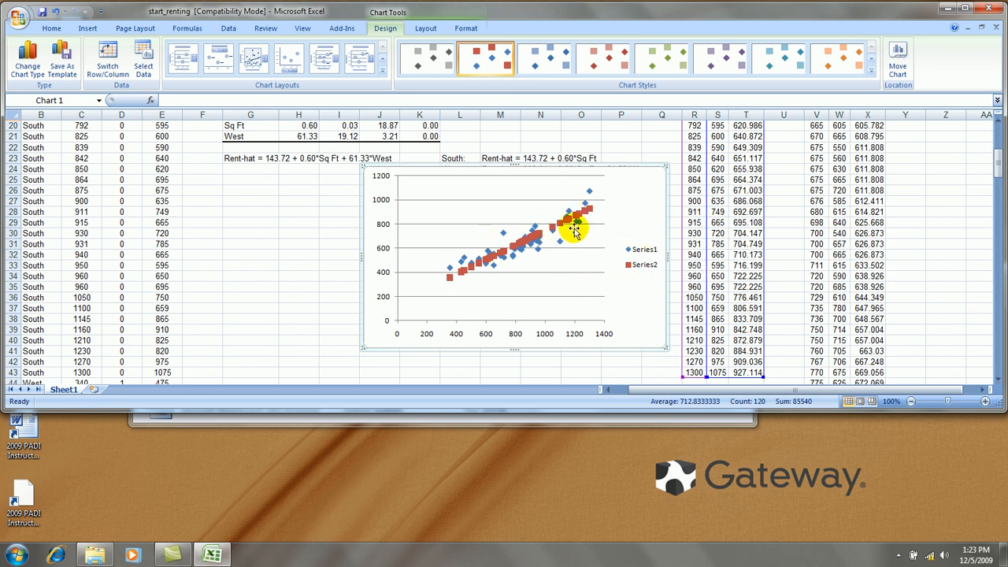
{"action": "mouse_move", "coordinate": [617, 271]}
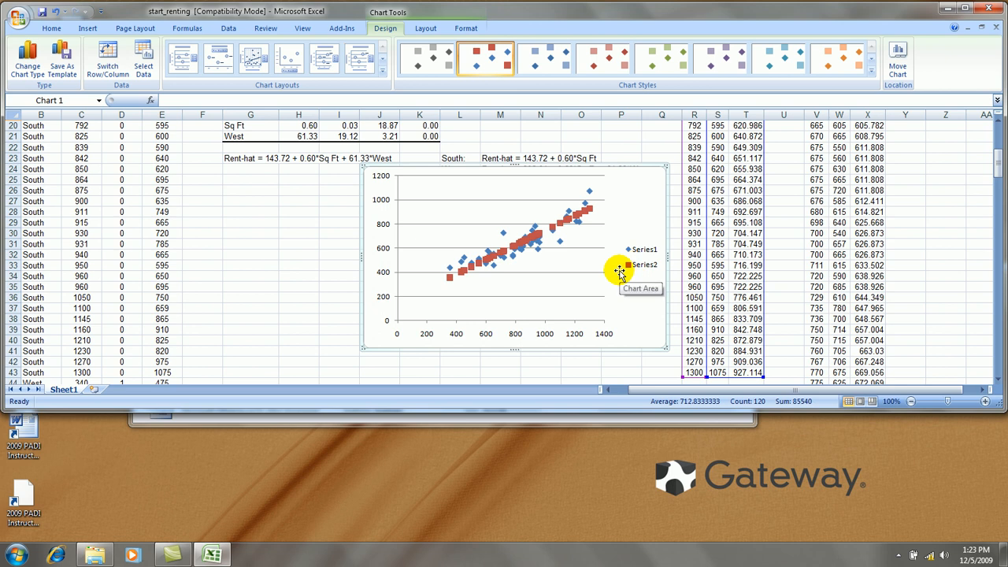
{"action": "mouse_move", "coordinate": [570, 264]}
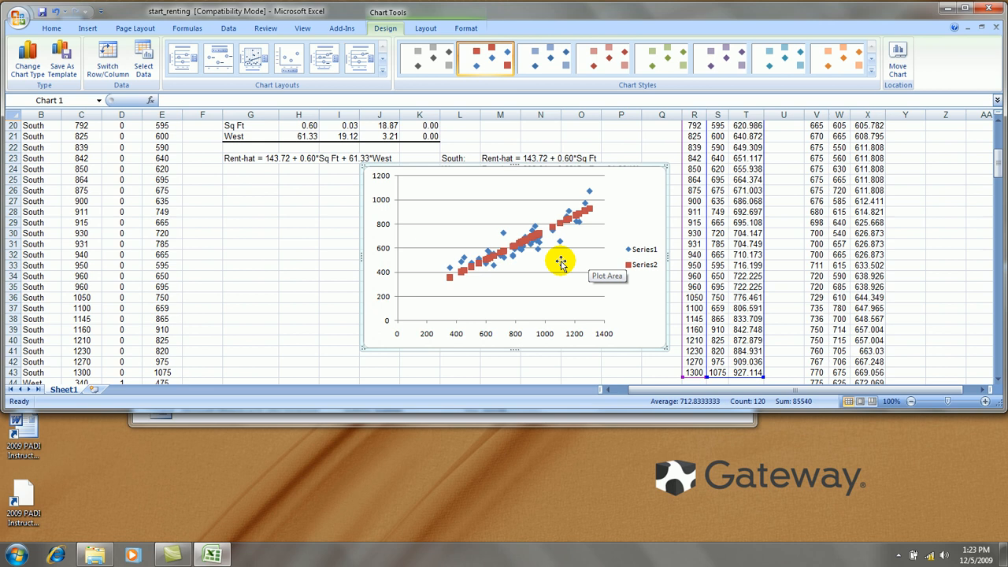
Step: Rename the chart's Series1 to South through Select Data Source
{"action": "right_click", "coordinate": [560, 261]}
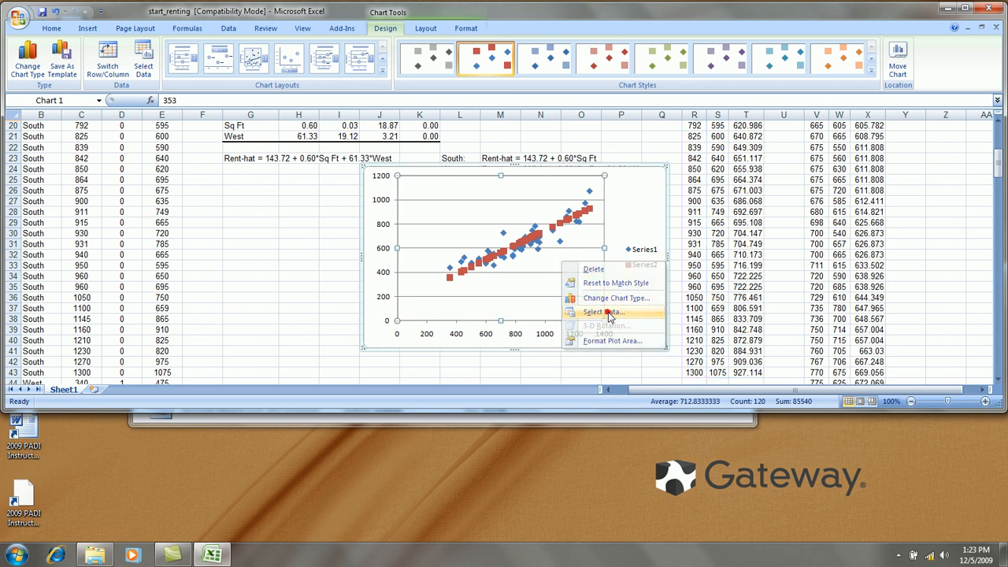
{"action": "left_click", "coordinate": [601, 311]}
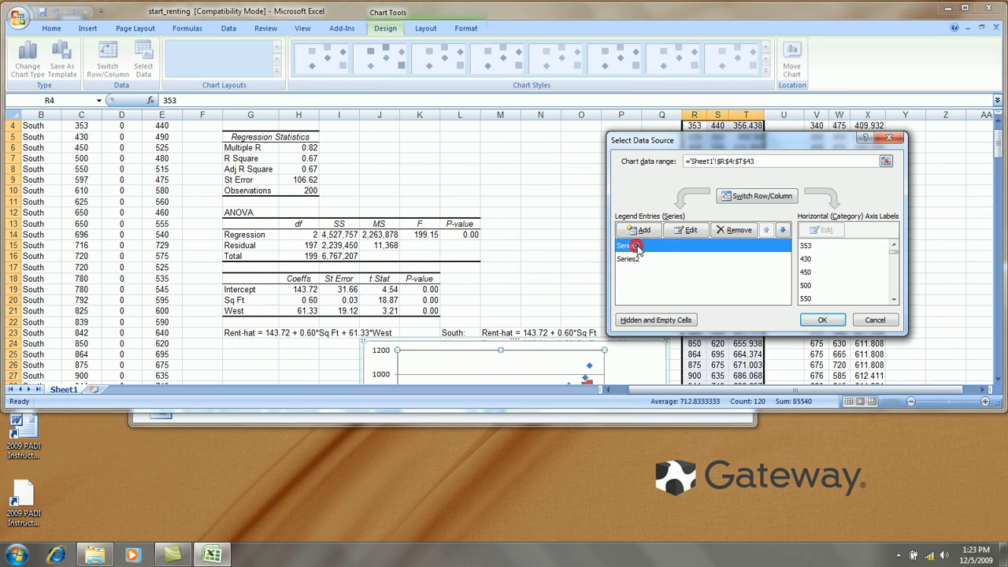
{"action": "left_click", "coordinate": [691, 230]}
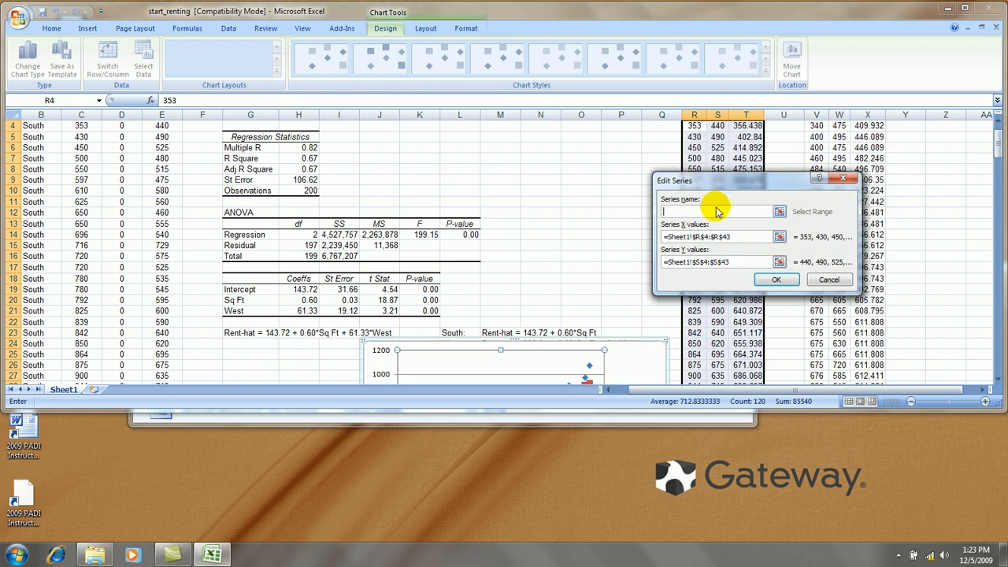
{"action": "type", "text": "South"}
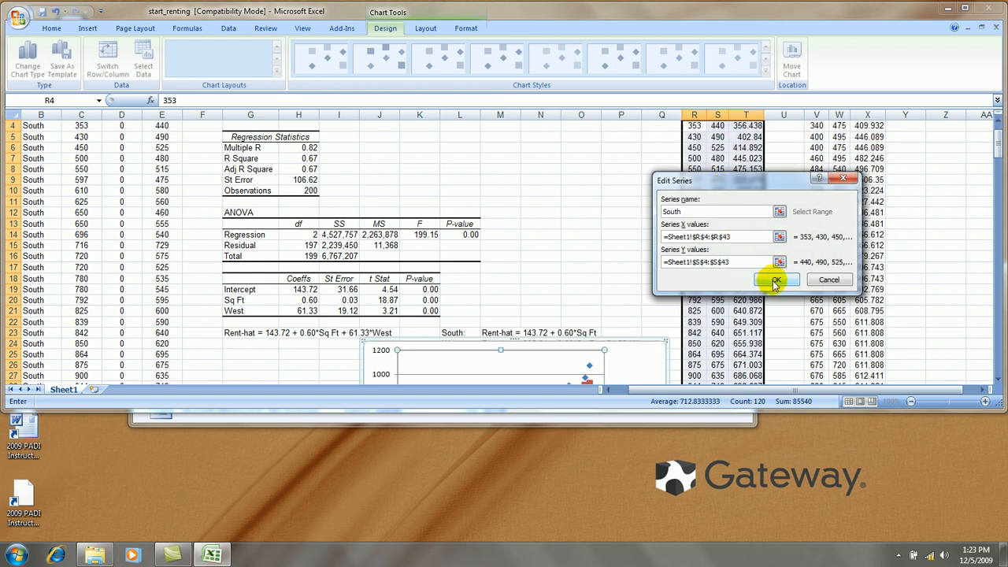
{"action": "left_click", "coordinate": [775, 281]}
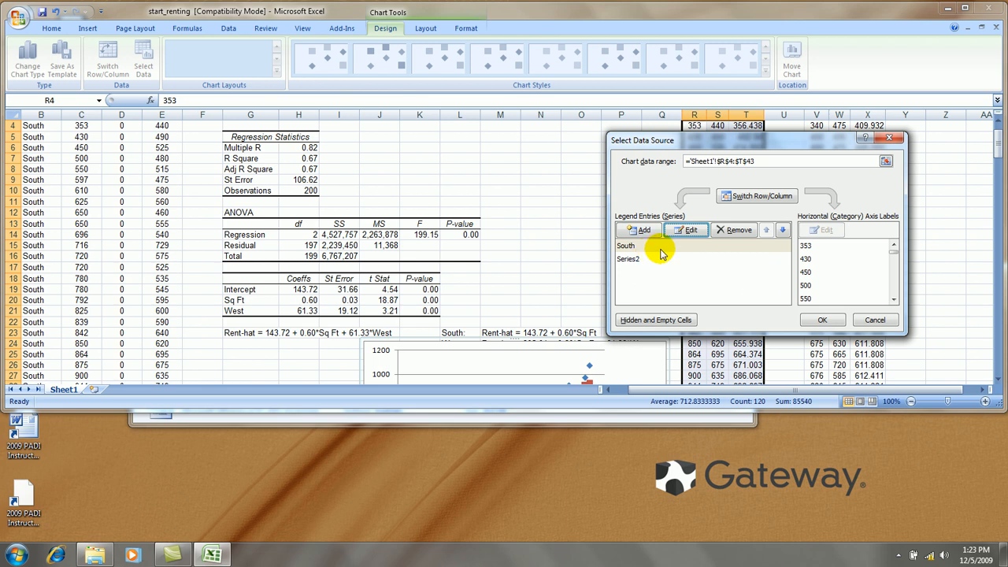
{"action": "mouse_move", "coordinate": [709, 253]}
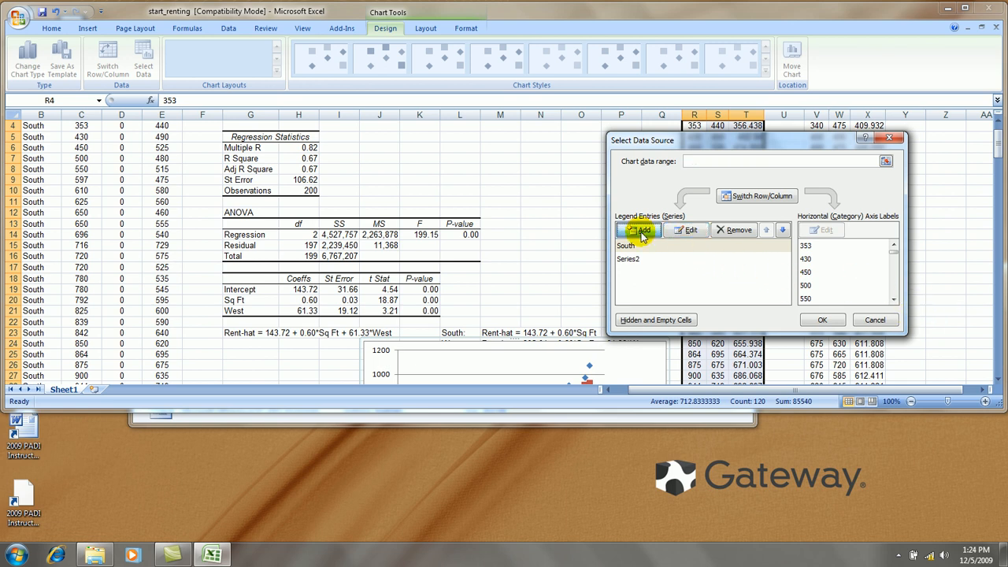
Step: Add a West series using the West block's Sq Ft as X values and Rent as Y values
{"action": "left_click", "coordinate": [639, 230]}
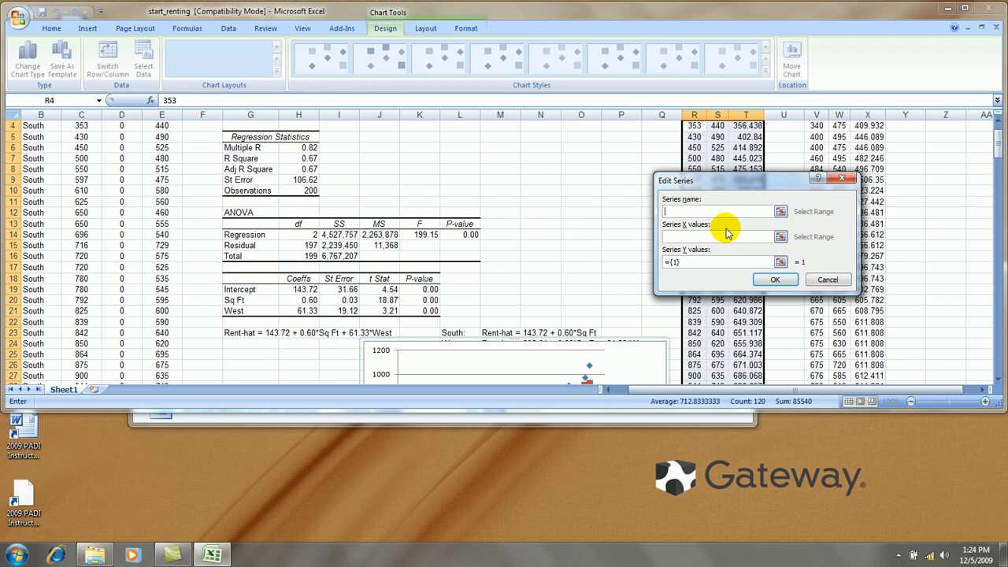
{"action": "type", "text": "West"}
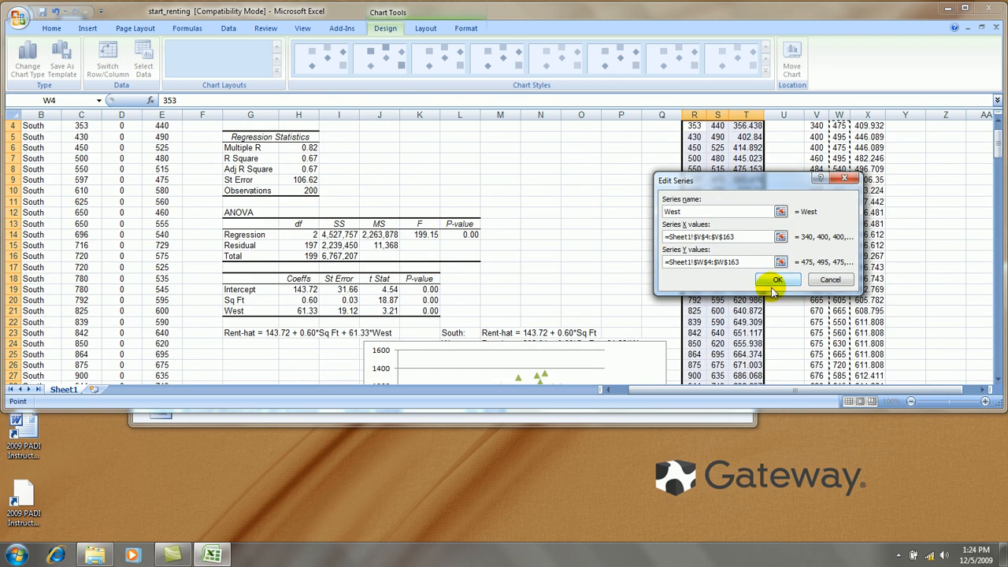
{"action": "left_click", "coordinate": [778, 280]}
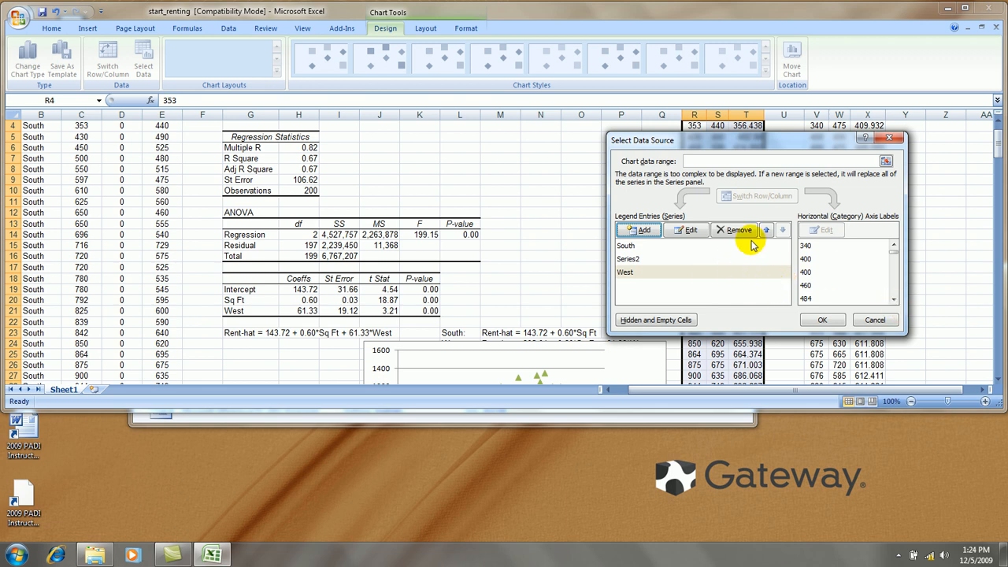
Step: Add a fourth series of West Rent-hat fitted values against Sq Ft and apply the chart data
{"action": "left_click", "coordinate": [690, 230]}
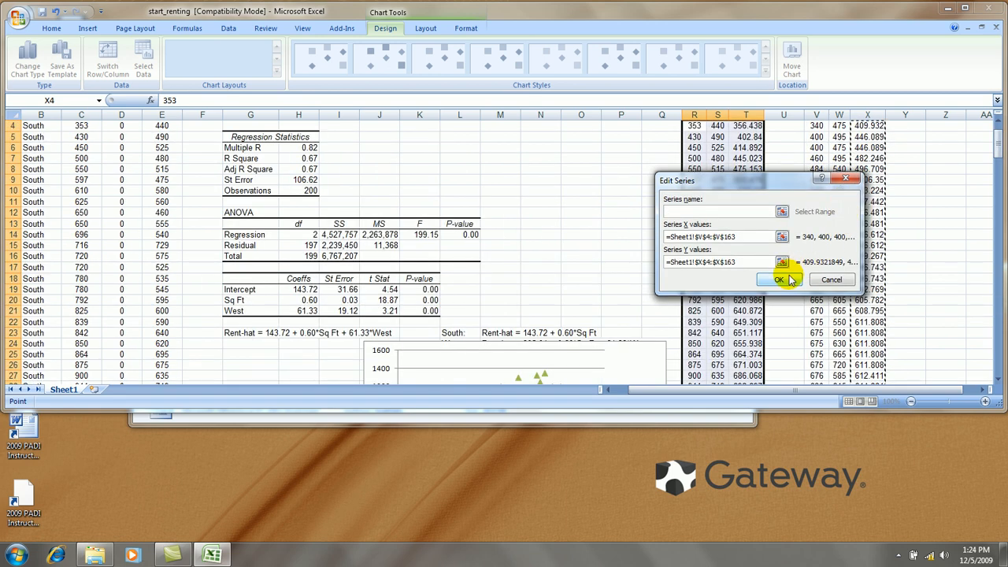
{"action": "left_click", "coordinate": [778, 280]}
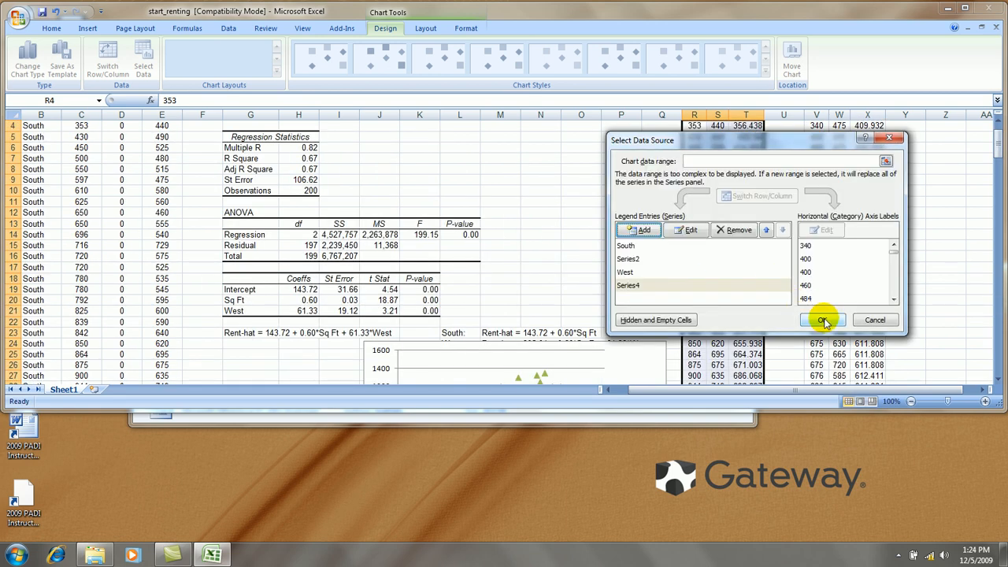
{"action": "left_click", "coordinate": [822, 319]}
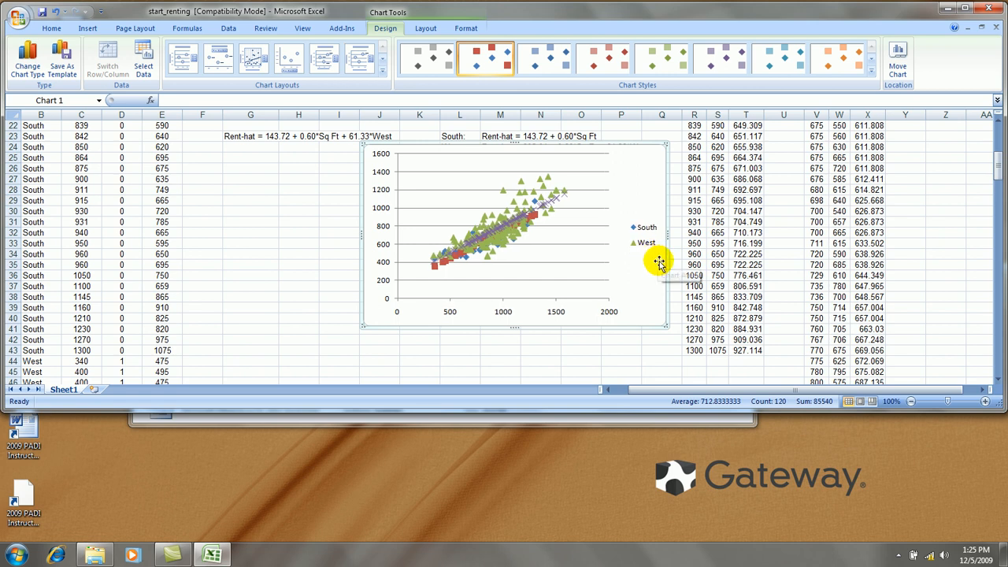
{"action": "mouse_move", "coordinate": [539, 252]}
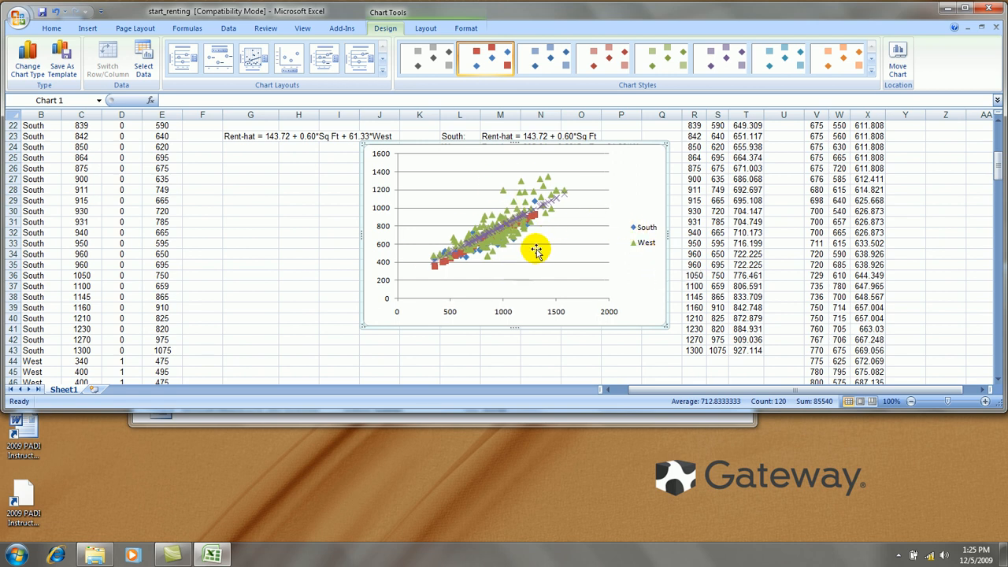
{"action": "mouse_move", "coordinate": [546, 274]}
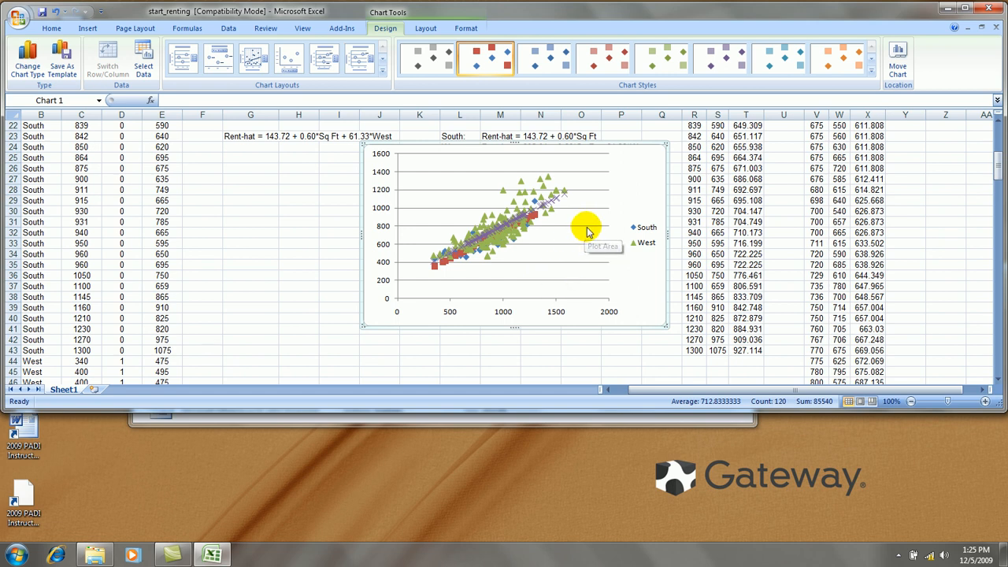
Step: Select the chart's horizontal square-footage axis for formatting
{"action": "left_click", "coordinate": [585, 228]}
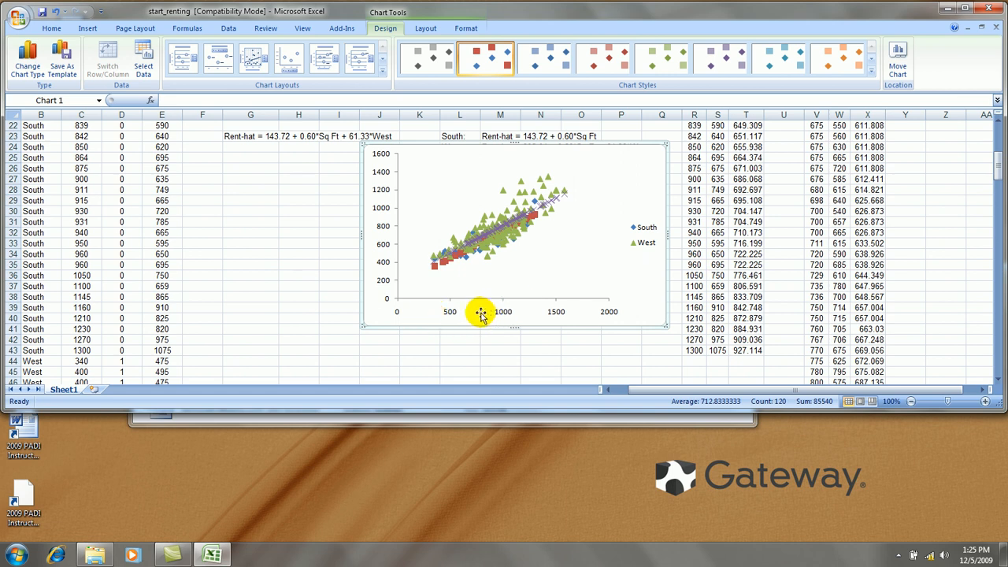
Step: Fix the square-footage axis at minimum 300, maximum 1600, major unit 300
{"action": "right_click", "coordinate": [480, 312]}
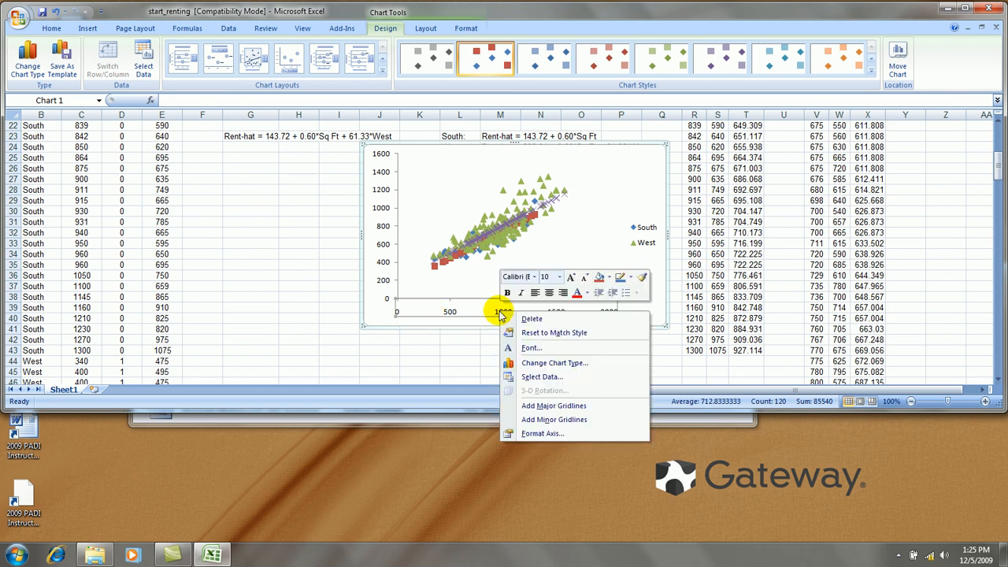
{"action": "left_click", "coordinate": [542, 433]}
{"action": "type", "text": "2000"}
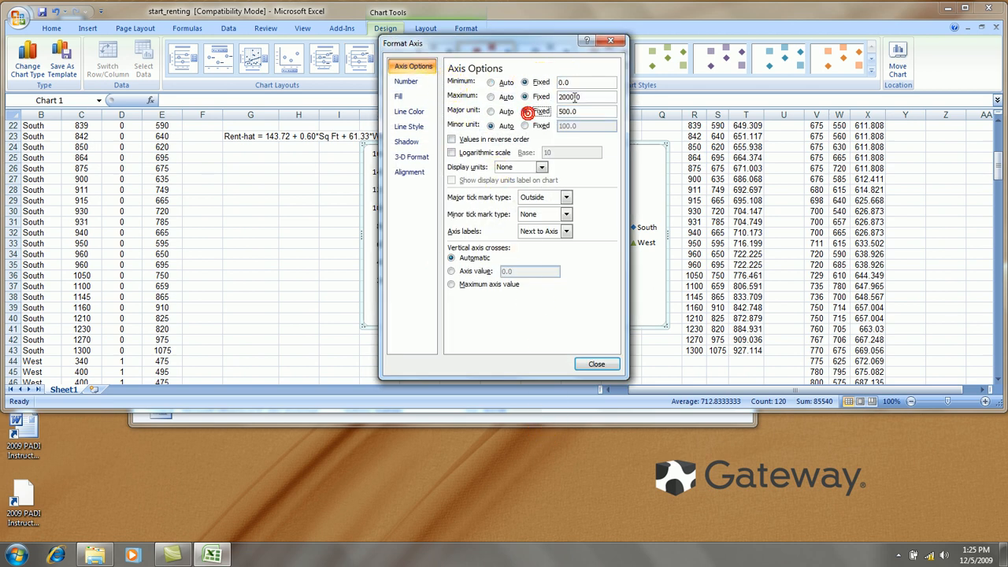
{"action": "type", "text": "300"}
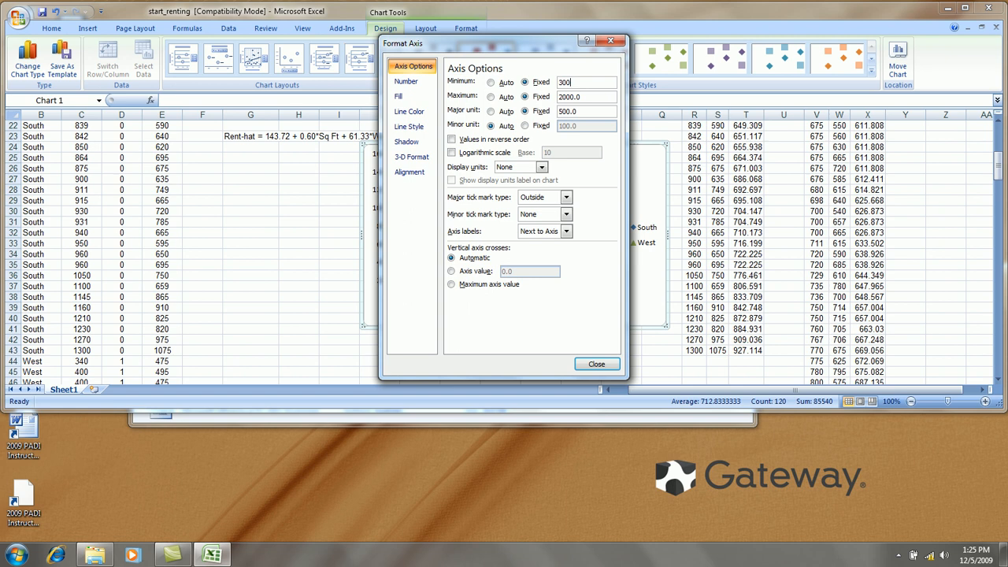
{"action": "type", "text": "1600"}
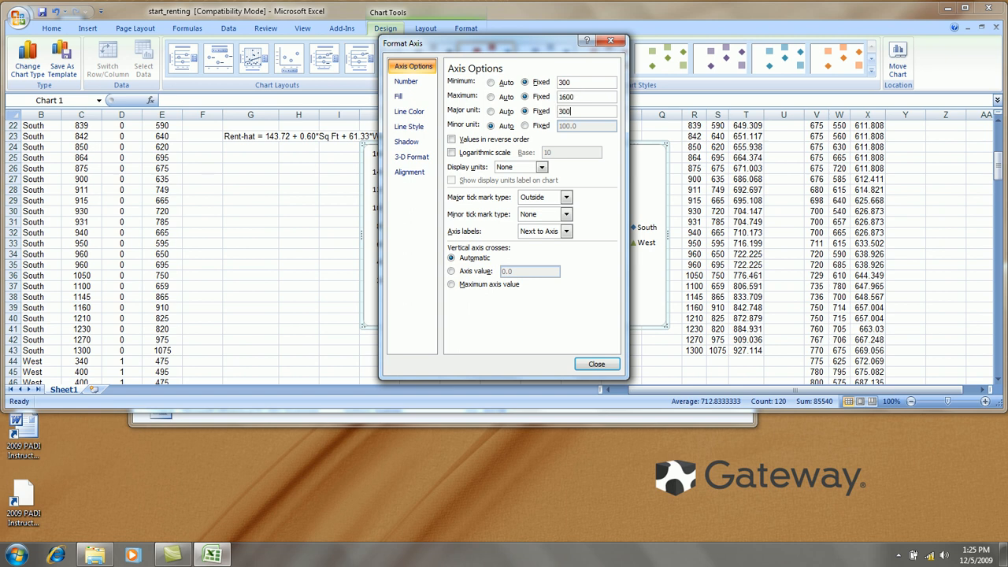
{"action": "left_click", "coordinate": [595, 362]}
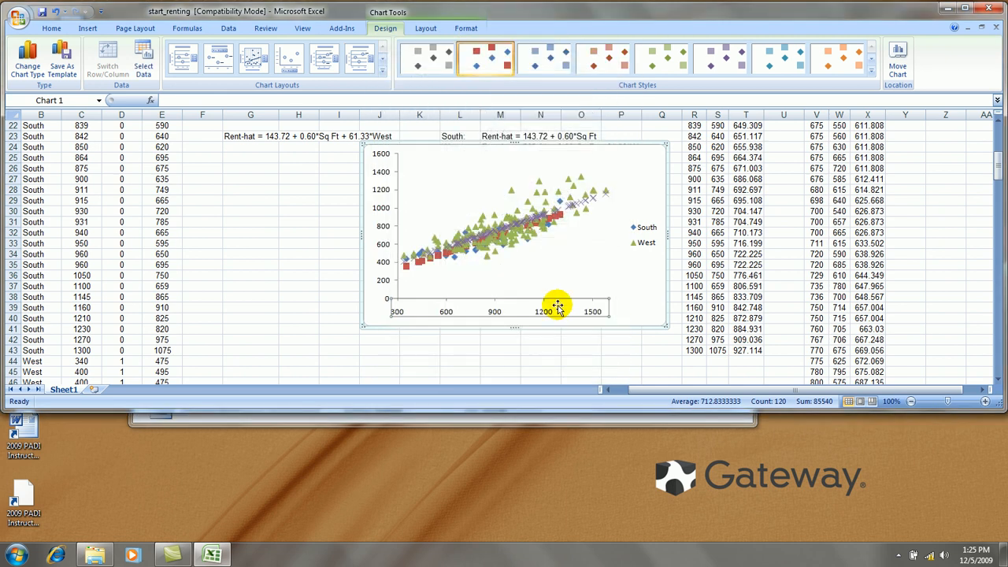
Step: Fix the rent axis at minimum 400, maximum 1400, major unit 200
{"action": "right_click", "coordinate": [557, 305]}
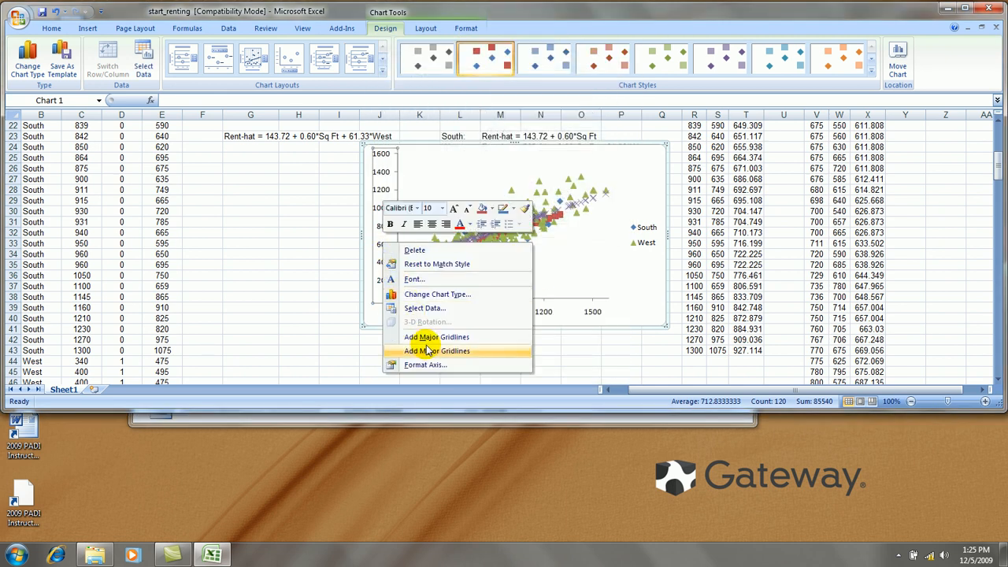
{"action": "left_click", "coordinate": [426, 364]}
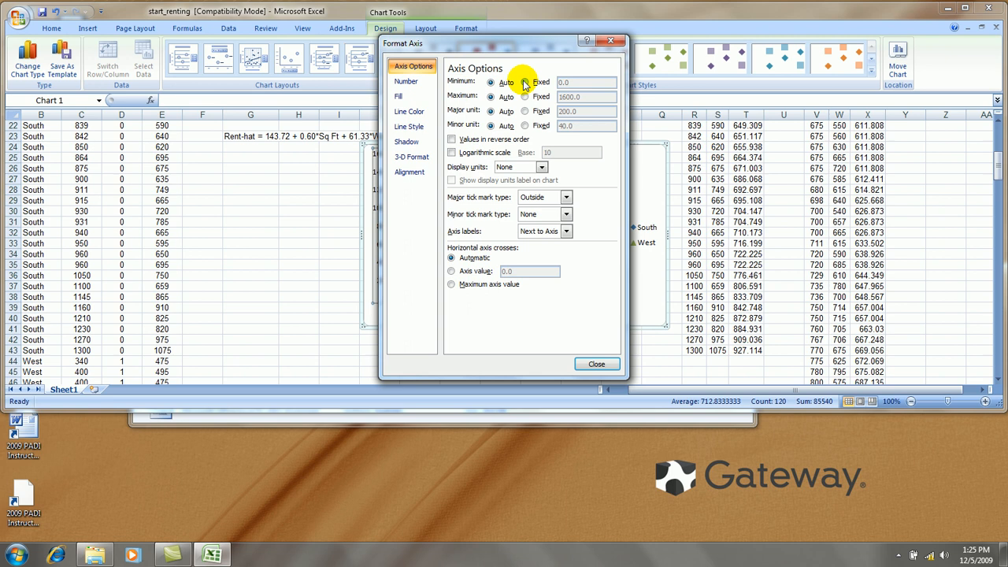
{"action": "left_click", "coordinate": [524, 82]}
{"action": "type", "text": "400"}
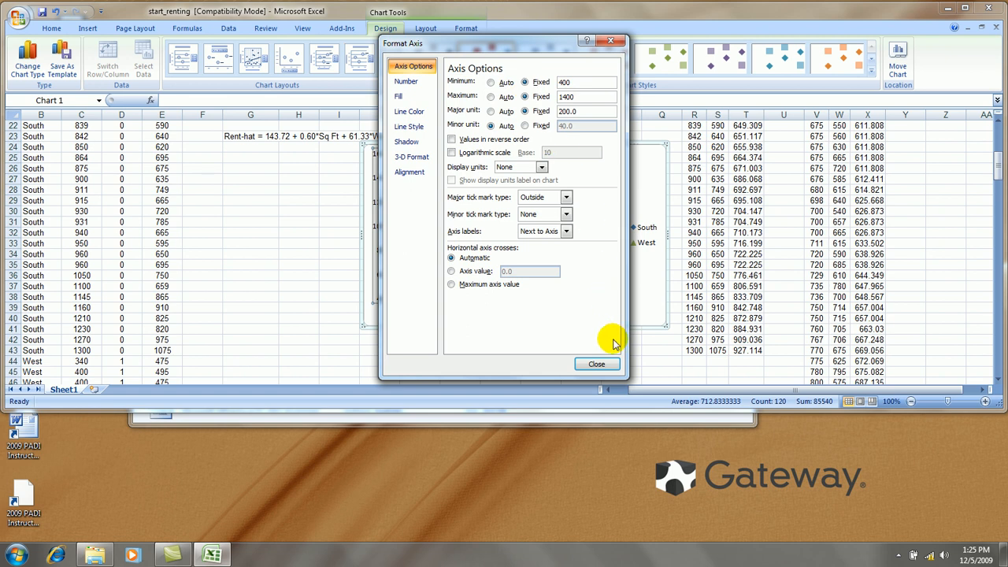
{"action": "left_click", "coordinate": [596, 364]}
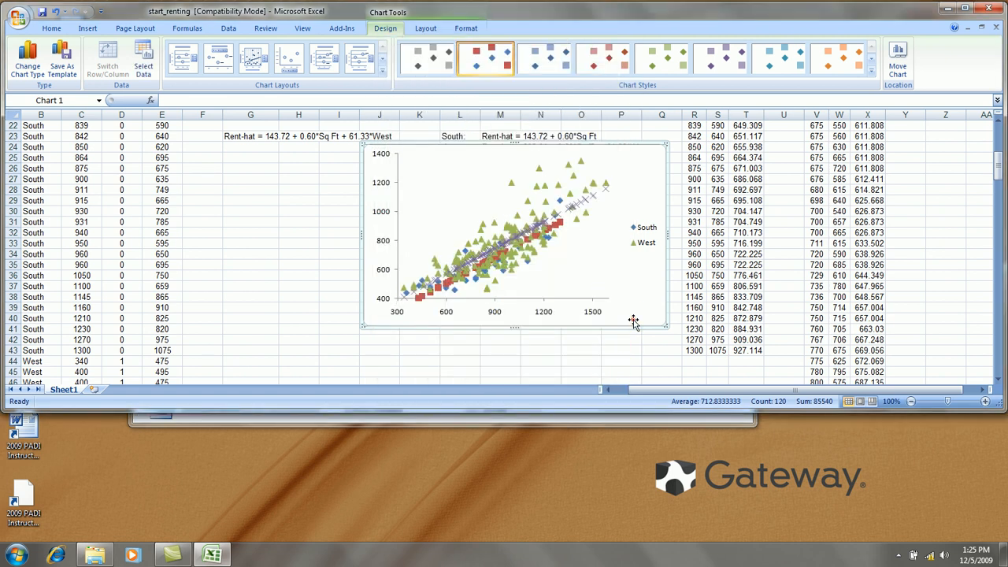
Step: Add a horizontal axis title Square Footage and a vertical axis title Rent ($)
{"action": "left_click", "coordinate": [425, 29]}
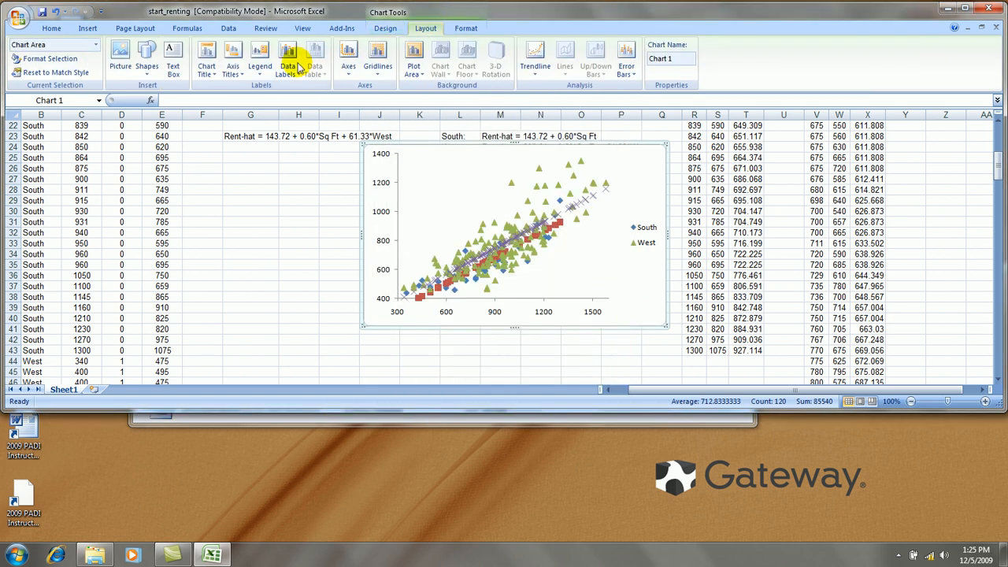
{"action": "left_click", "coordinate": [233, 60]}
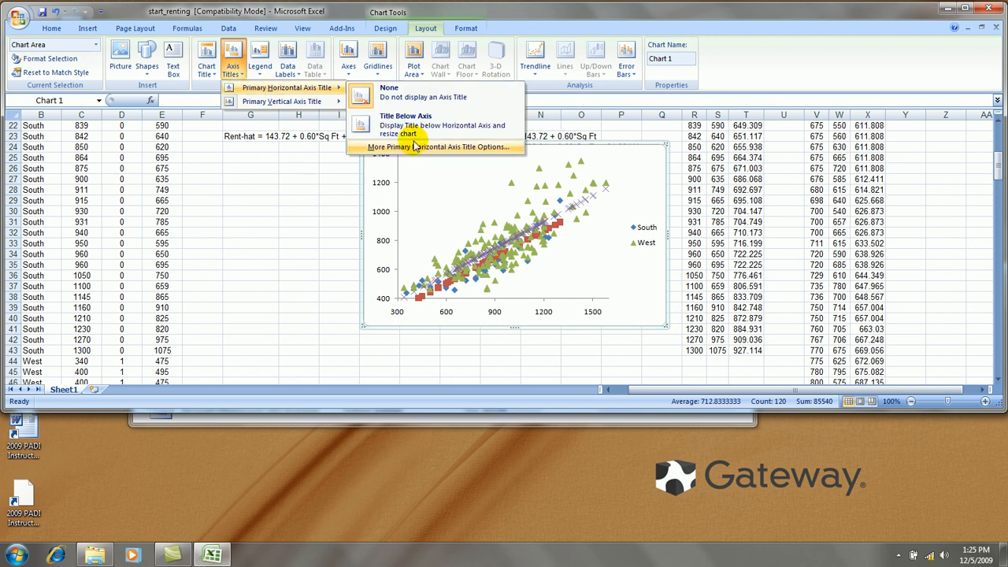
{"action": "left_click", "coordinate": [404, 116]}
{"action": "type", "text": "Square Footage"}
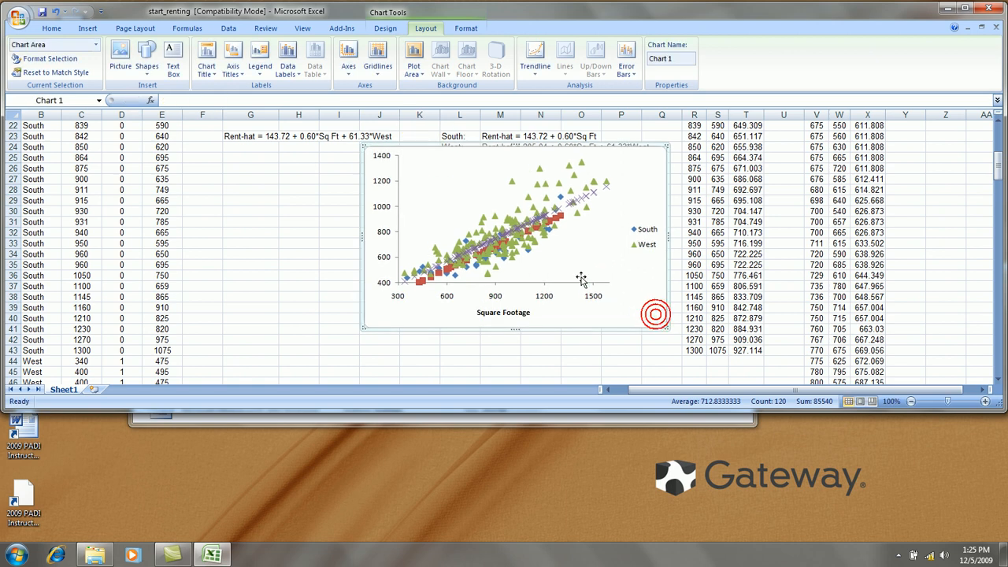
{"action": "left_click", "coordinate": [233, 60]}
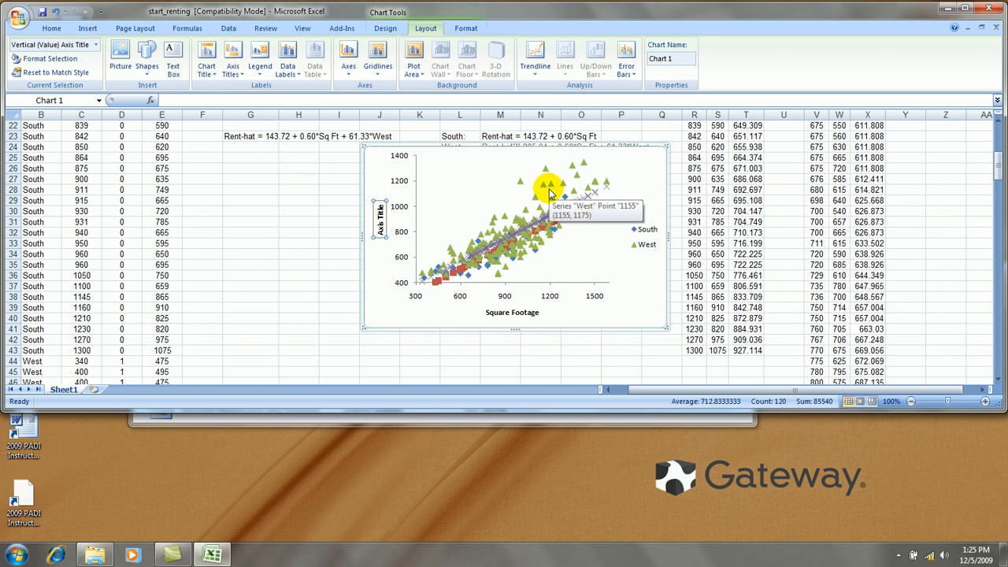
{"action": "type", "text": "Rent ($)"}
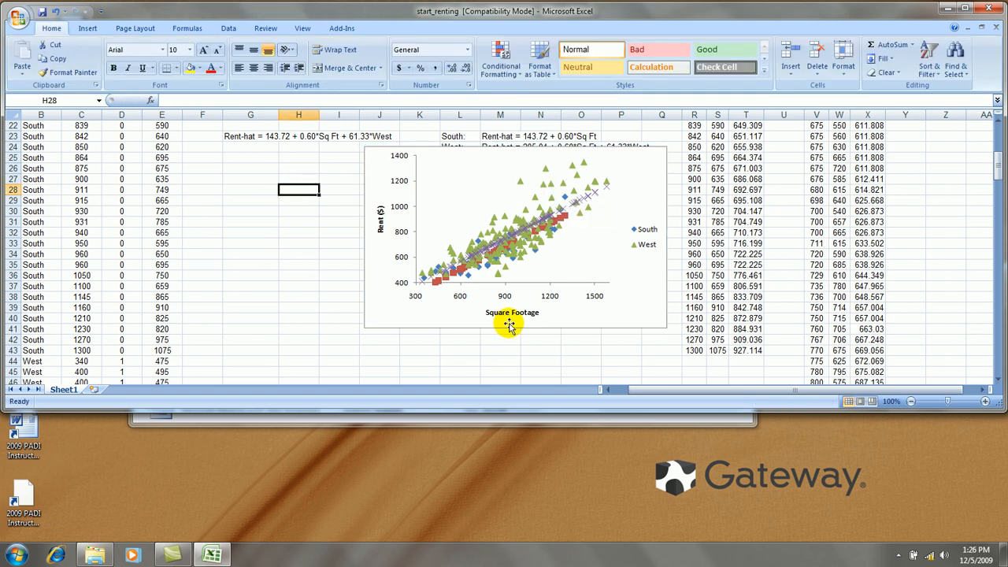
{"action": "left_click", "coordinate": [510, 326]}
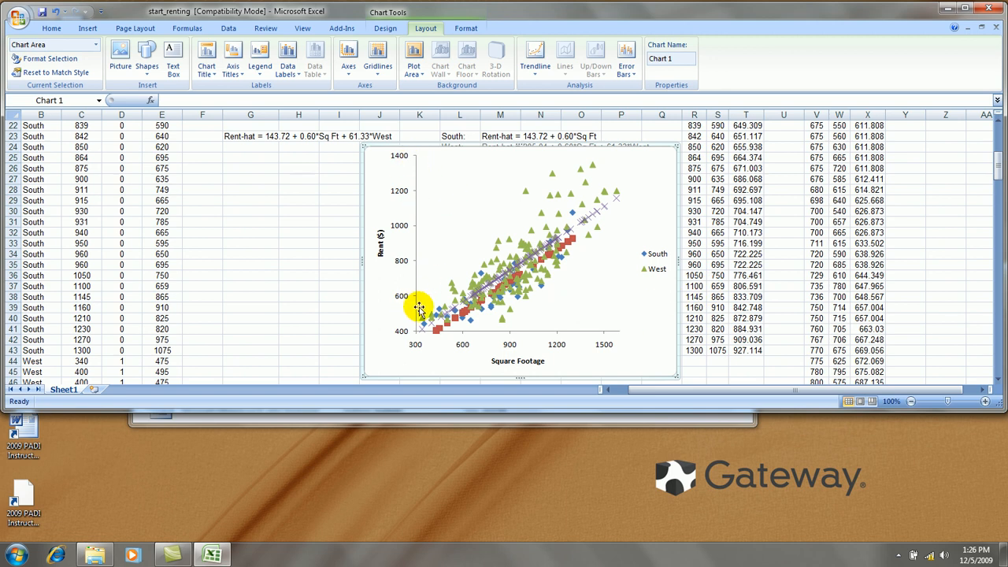
{"action": "mouse_move", "coordinate": [674, 260]}
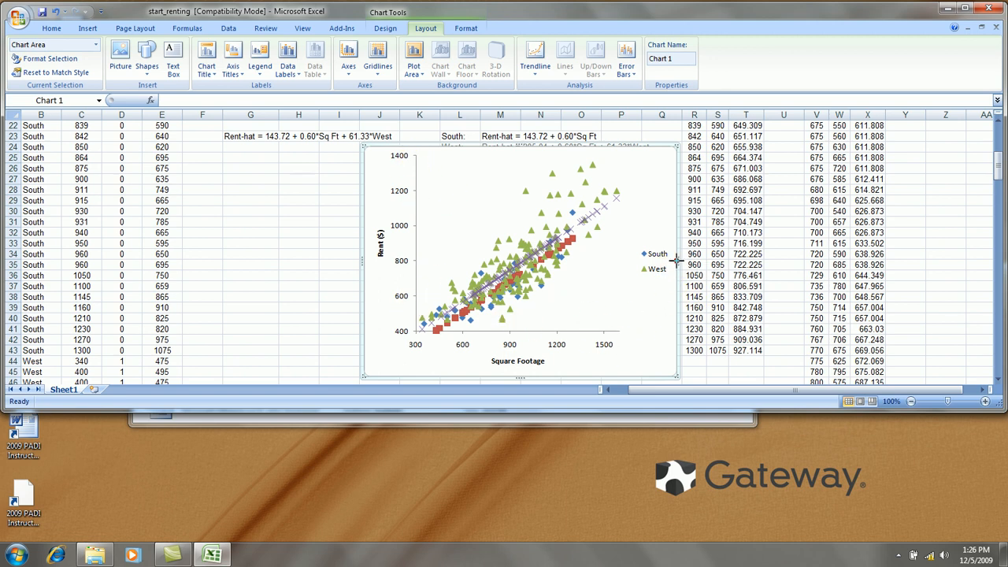
Step: Check the plot area format, then set the chart area border to No line
{"action": "right_click", "coordinate": [463, 217]}
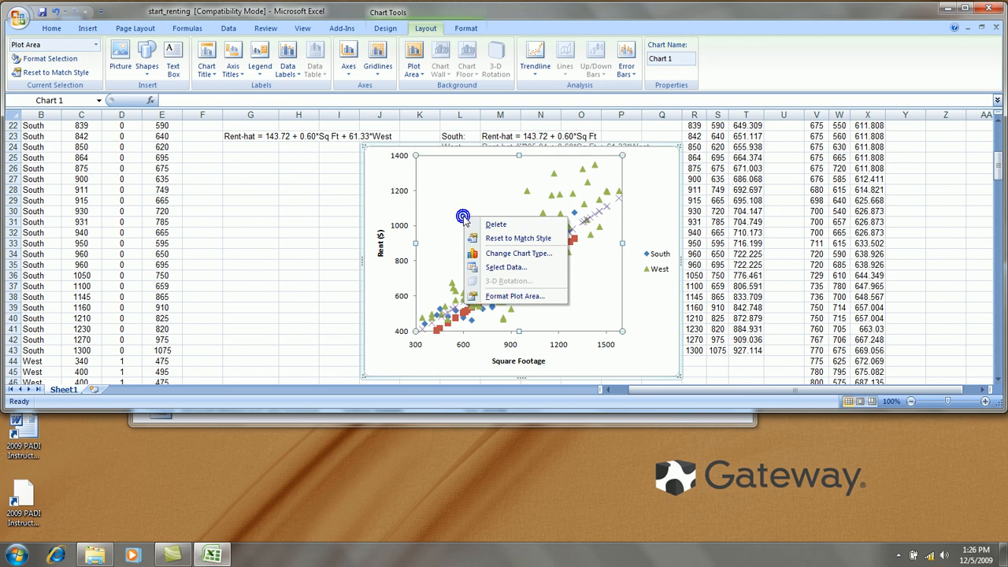
{"action": "left_click", "coordinate": [514, 296]}
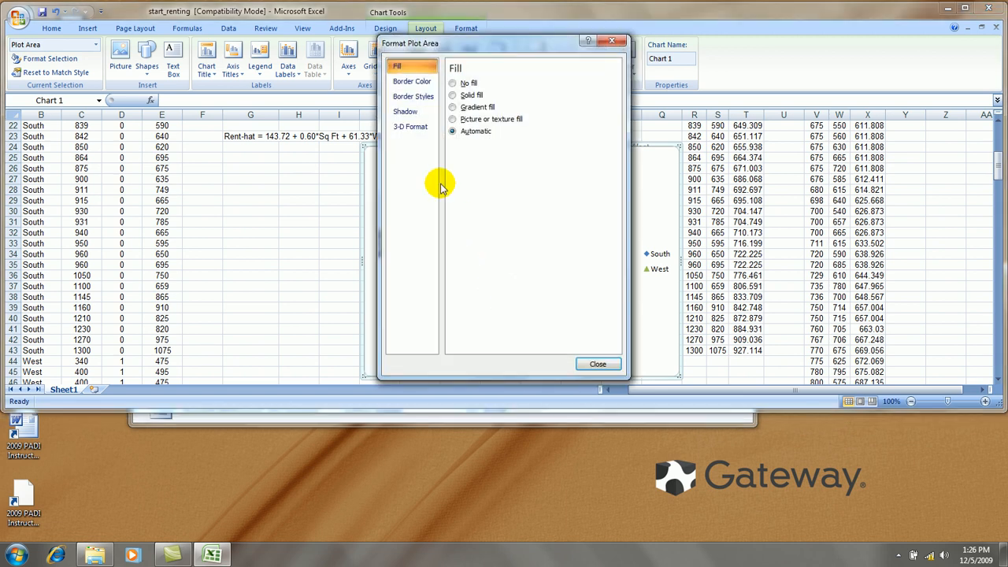
{"action": "left_click", "coordinate": [412, 82]}
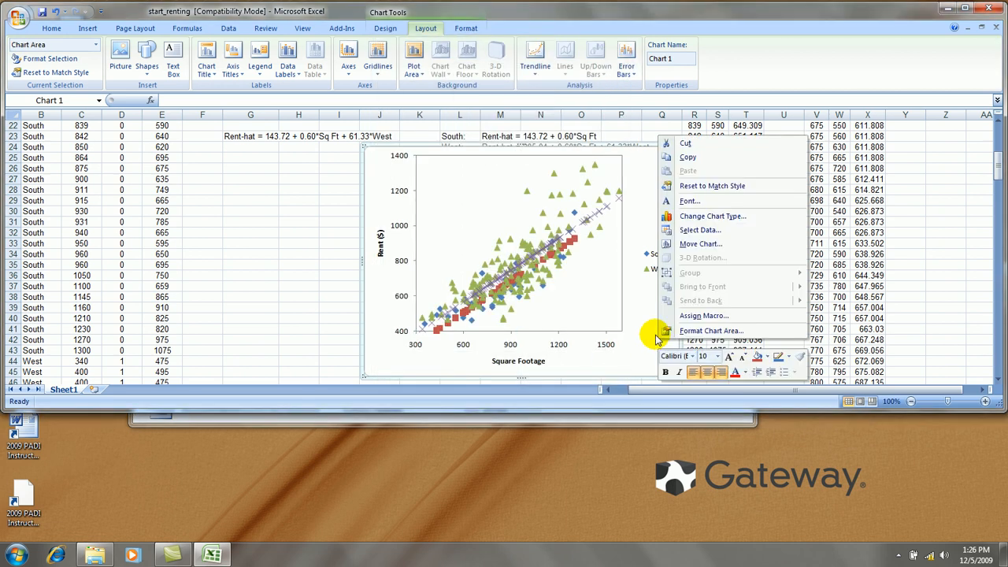
{"action": "left_click", "coordinate": [710, 331]}
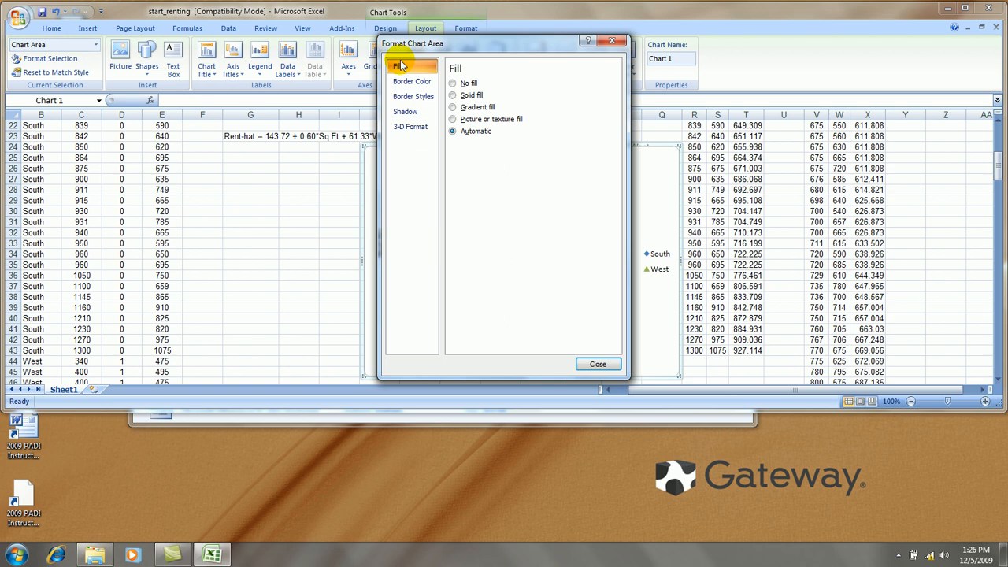
{"action": "left_click", "coordinate": [411, 80]}
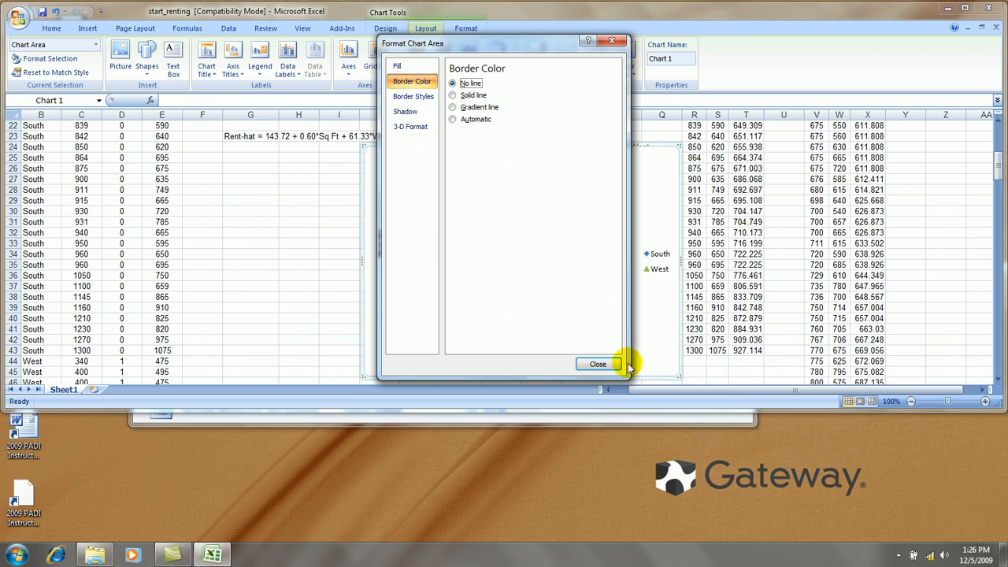
{"action": "left_click", "coordinate": [599, 363]}
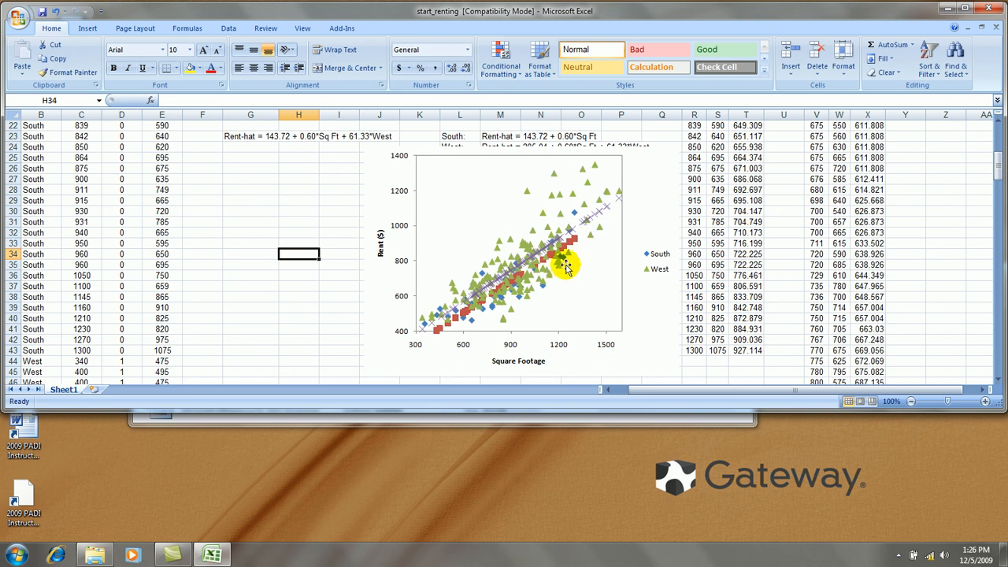
{"action": "mouse_move", "coordinate": [601, 291]}
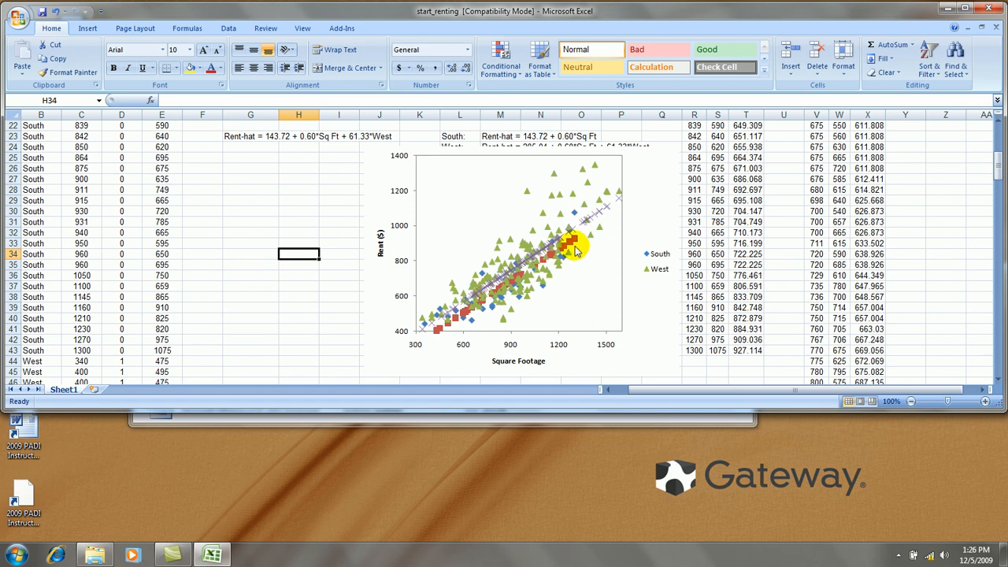
{"action": "mouse_move", "coordinate": [598, 218]}
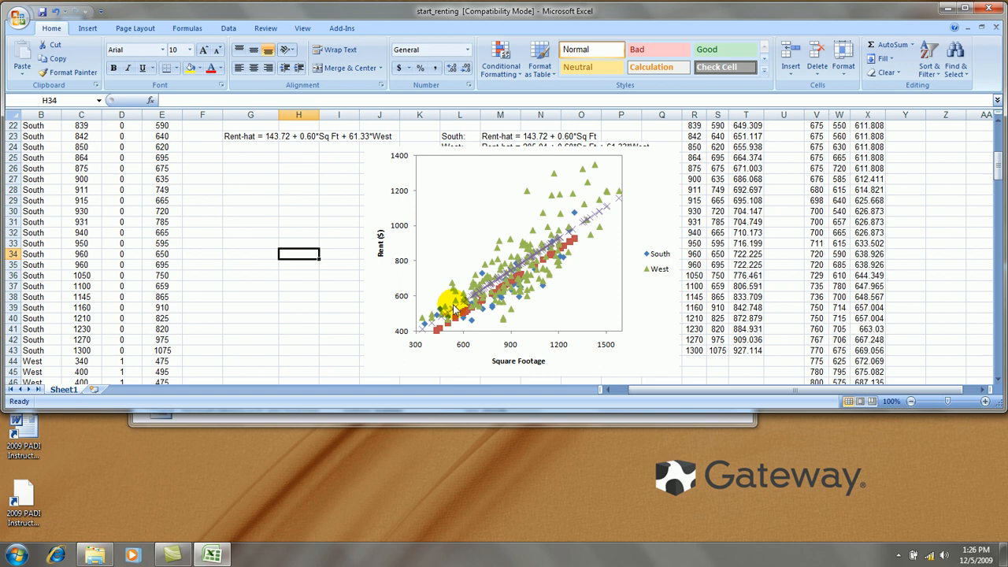
{"action": "mouse_move", "coordinate": [581, 234]}
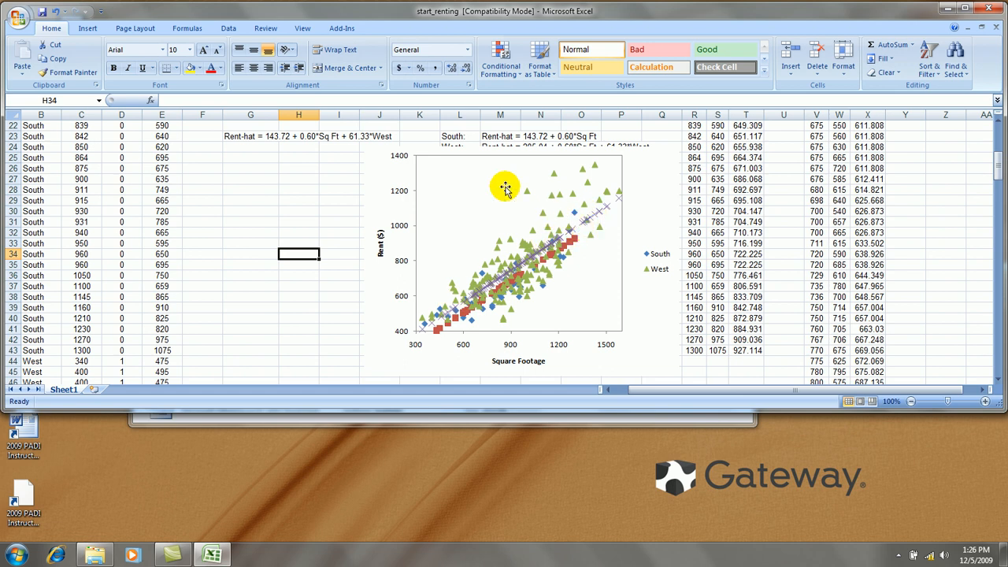
{"action": "mouse_move", "coordinate": [404, 191]}
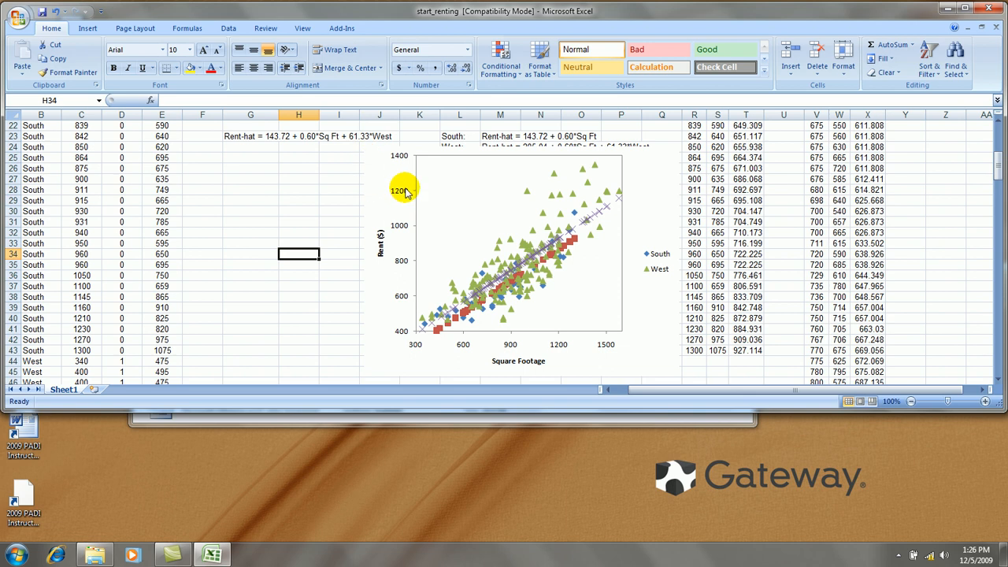
{"action": "mouse_move", "coordinate": [596, 227]}
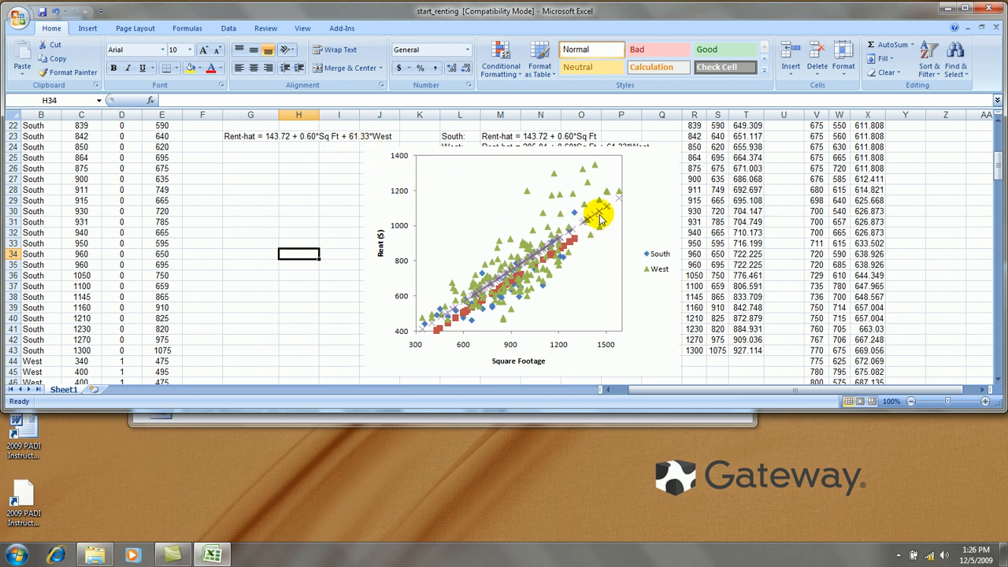
Step: Remove the markers from the upper fitted-value series
{"action": "right_click", "coordinate": [597, 214]}
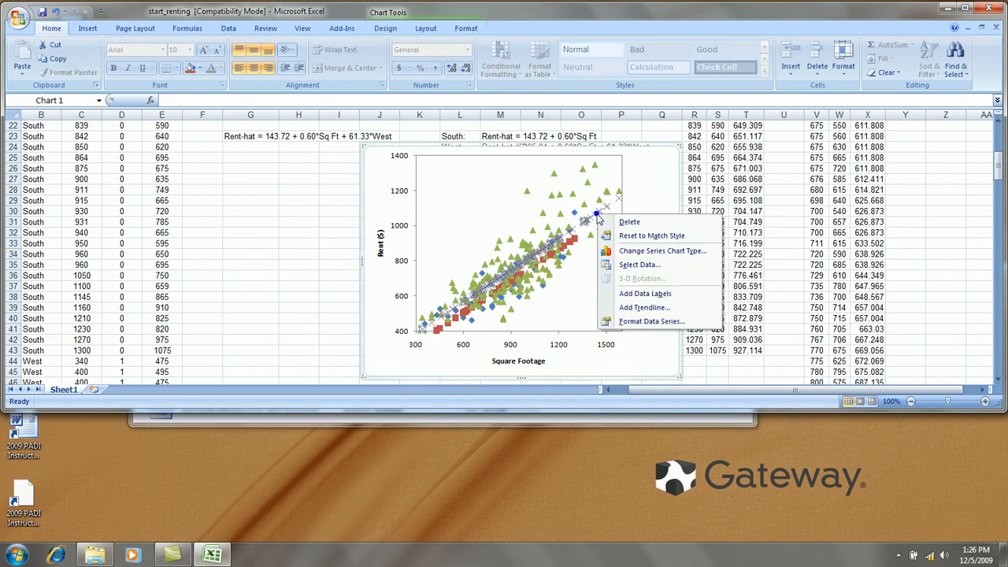
{"action": "mouse_move", "coordinate": [651, 322]}
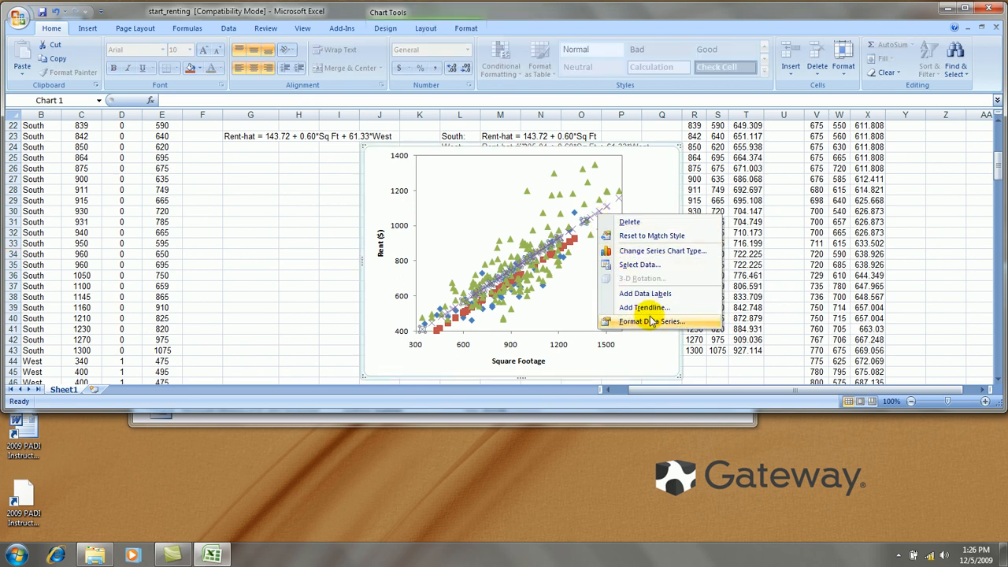
{"action": "left_click", "coordinate": [651, 322]}
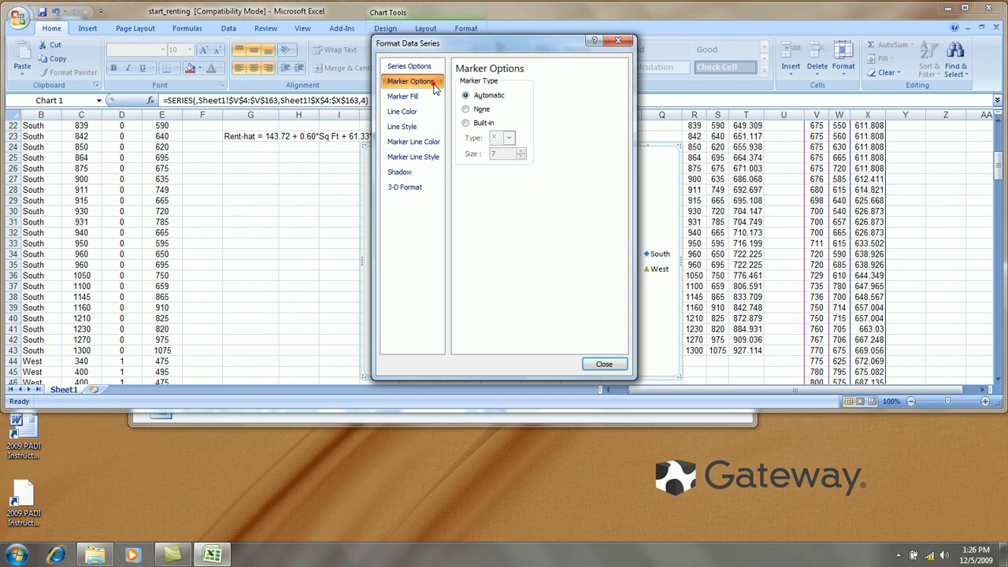
{"action": "left_click", "coordinate": [466, 109]}
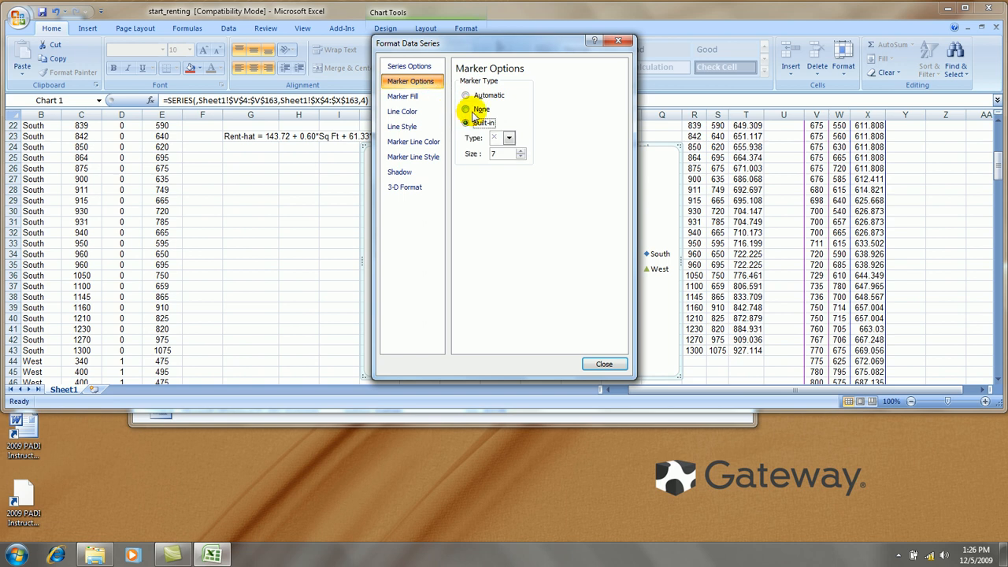
{"action": "left_click", "coordinate": [466, 108]}
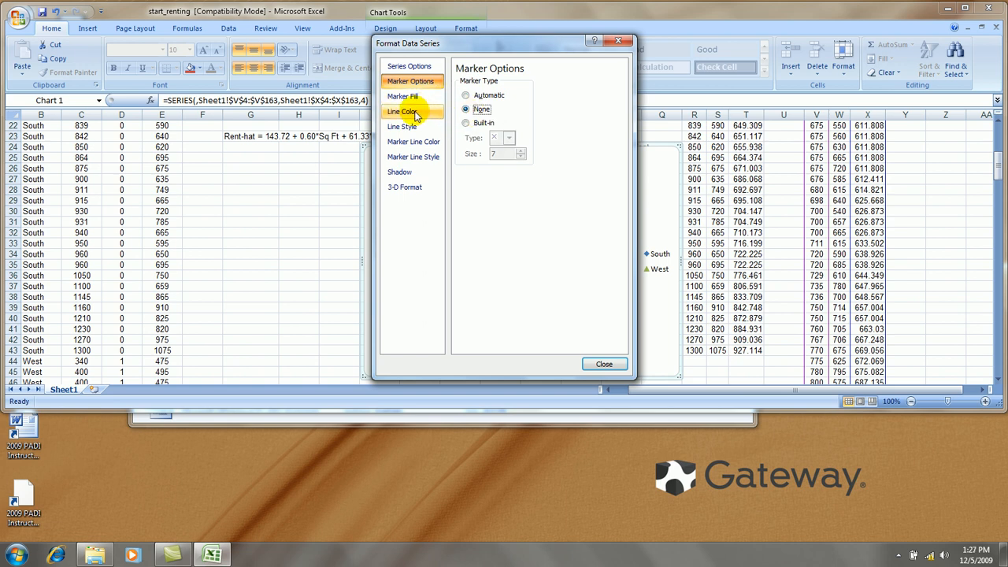
Step: Give the upper fitted series a solid gray connecting line and review the result
{"action": "left_click", "coordinate": [404, 110]}
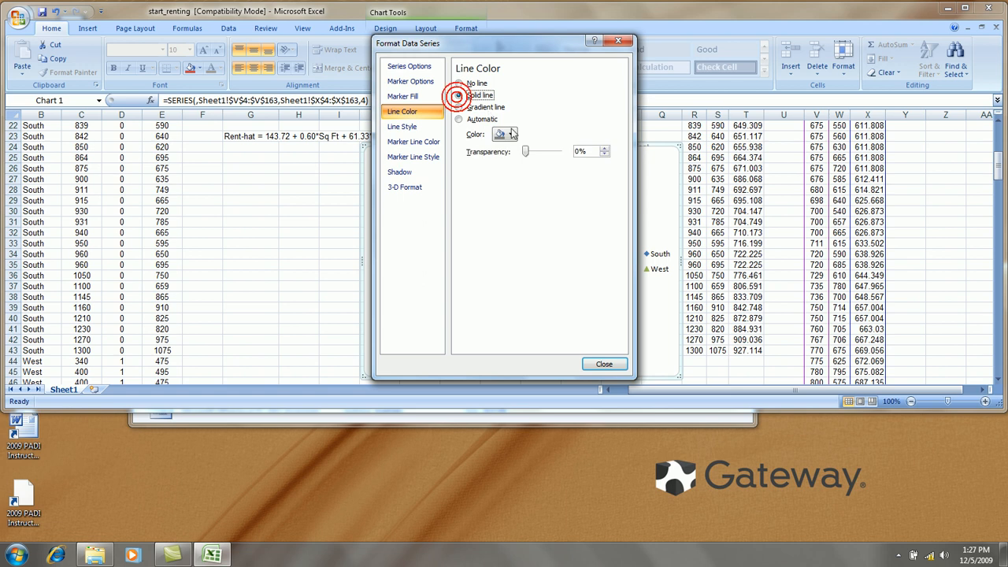
{"action": "left_click", "coordinate": [459, 94]}
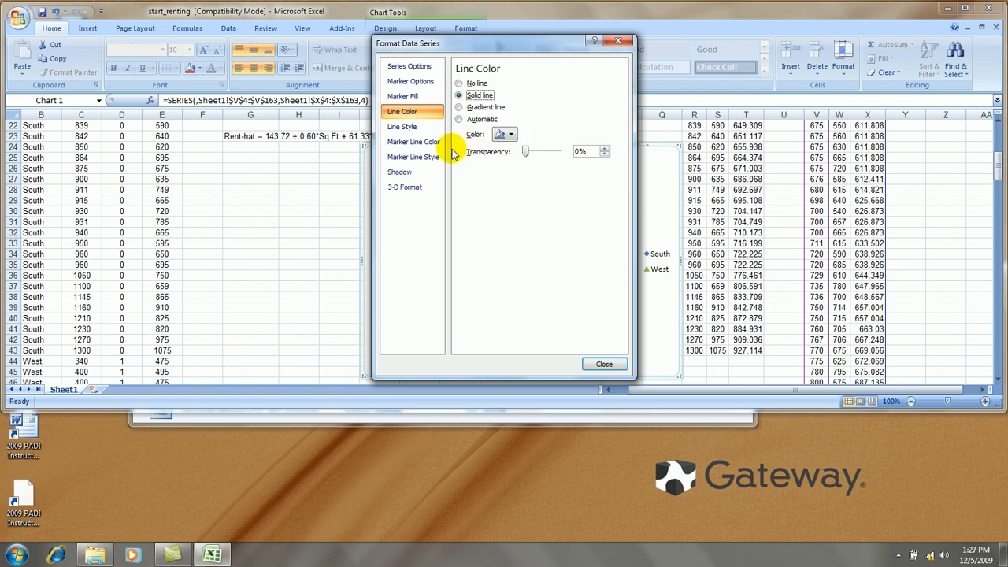
{"action": "left_click", "coordinate": [412, 142]}
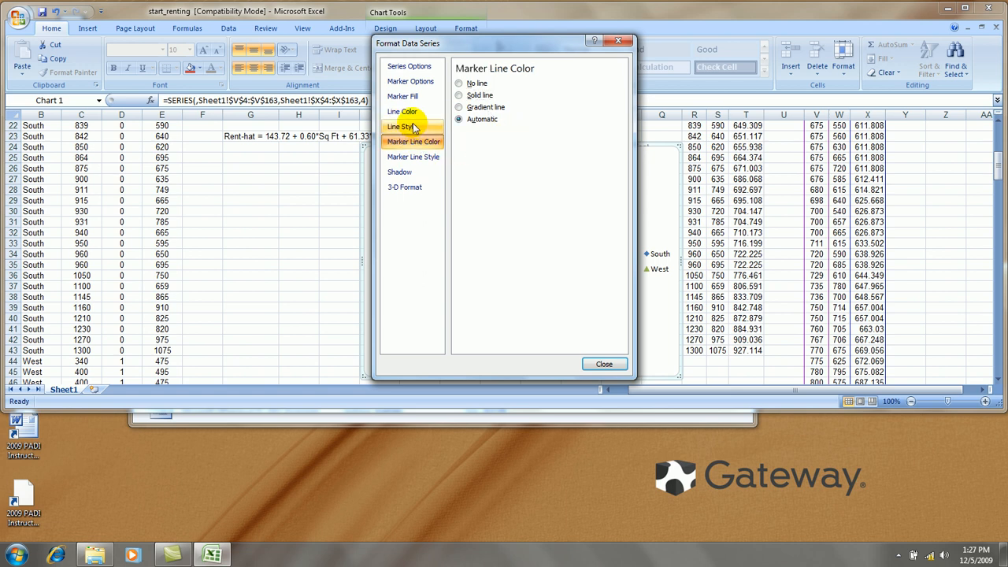
{"action": "left_click", "coordinate": [404, 126]}
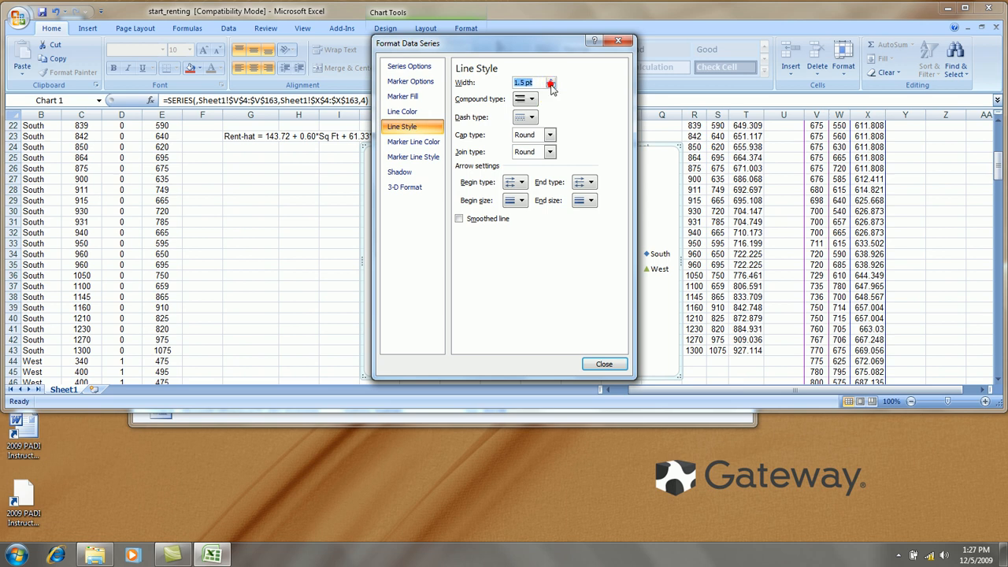
{"action": "left_click", "coordinate": [603, 362]}
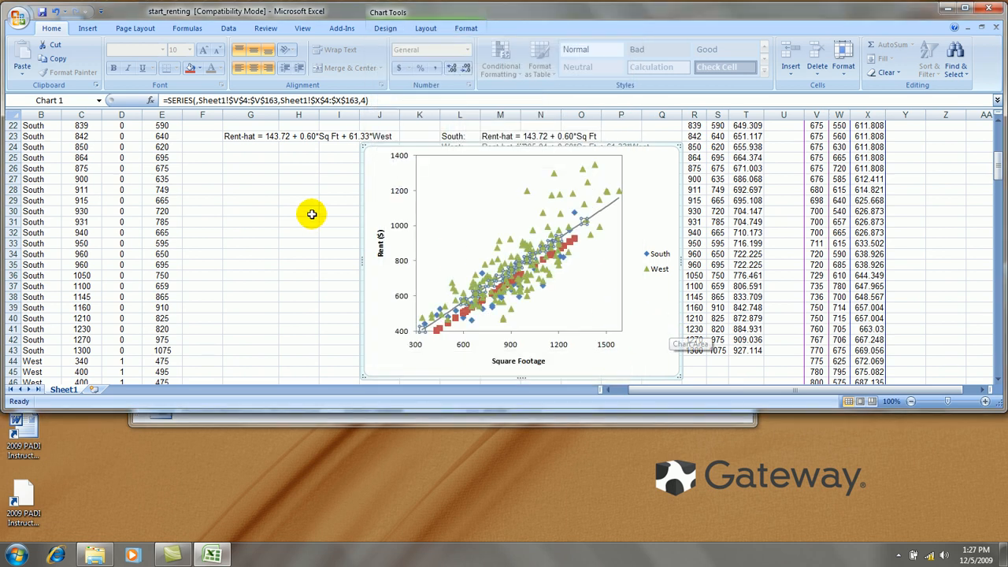
{"action": "left_click", "coordinate": [250, 200]}
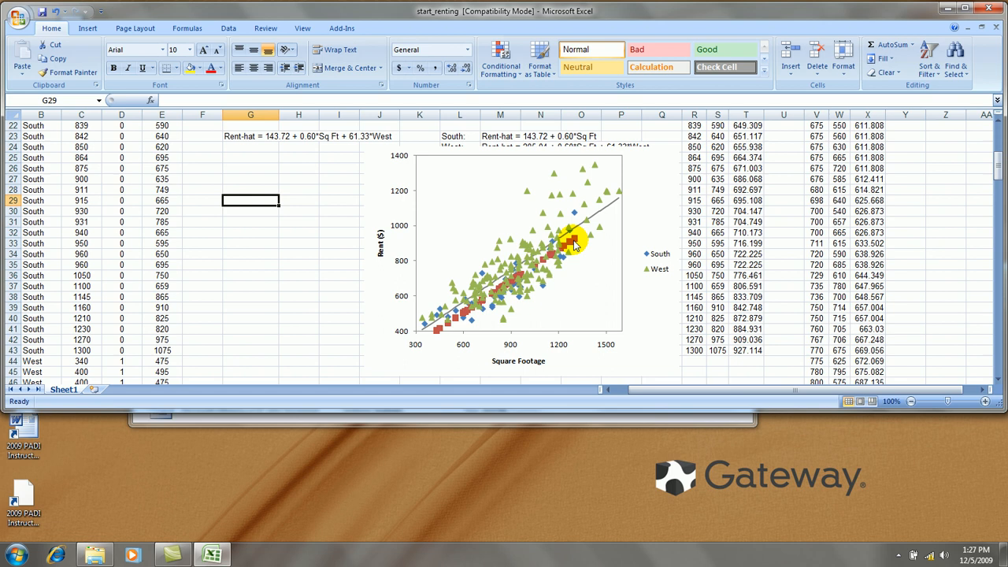
Step: Format the lower fitted series with no markers and a solid black line
{"action": "right_click", "coordinate": [573, 239]}
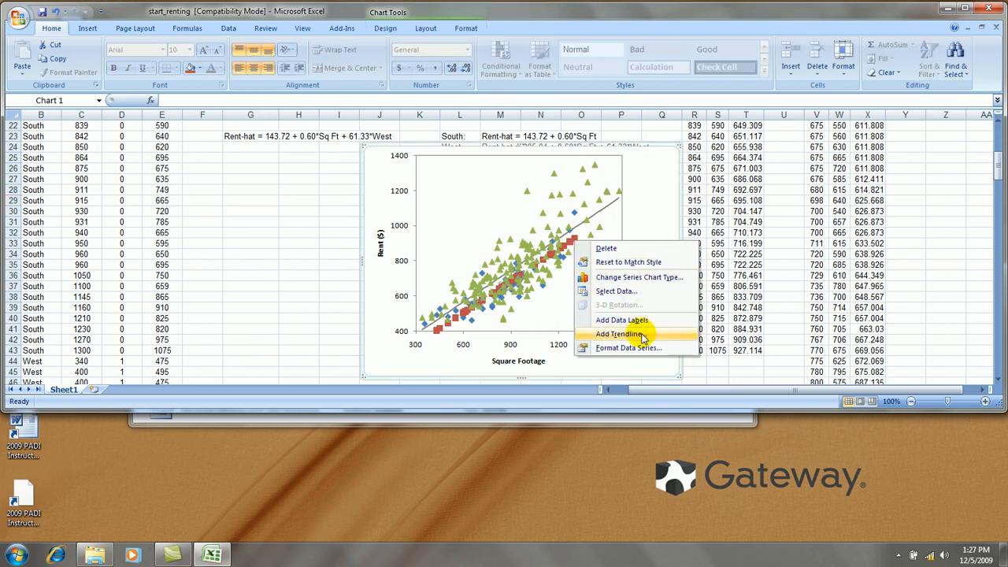
{"action": "left_click", "coordinate": [627, 348]}
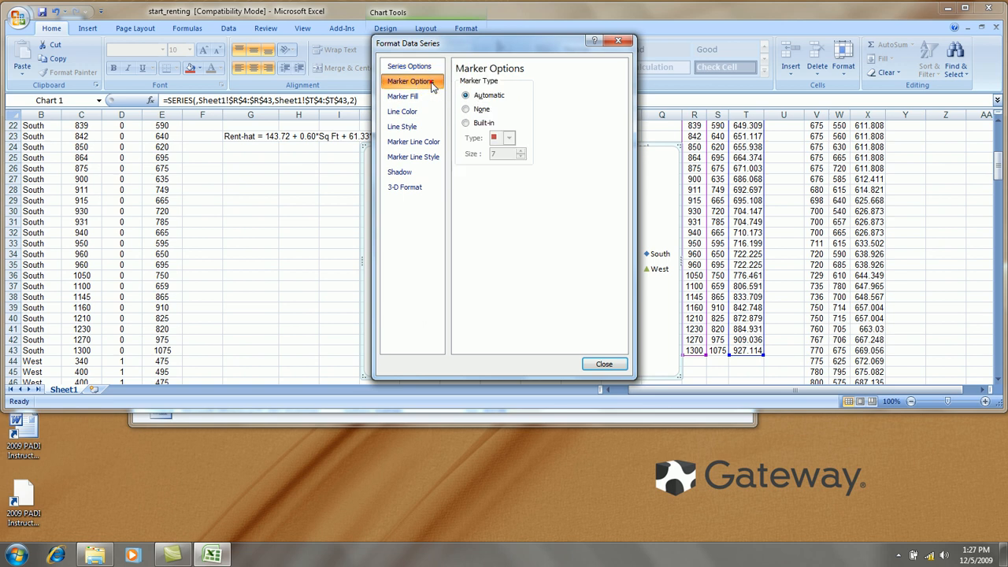
{"action": "left_click", "coordinate": [403, 110]}
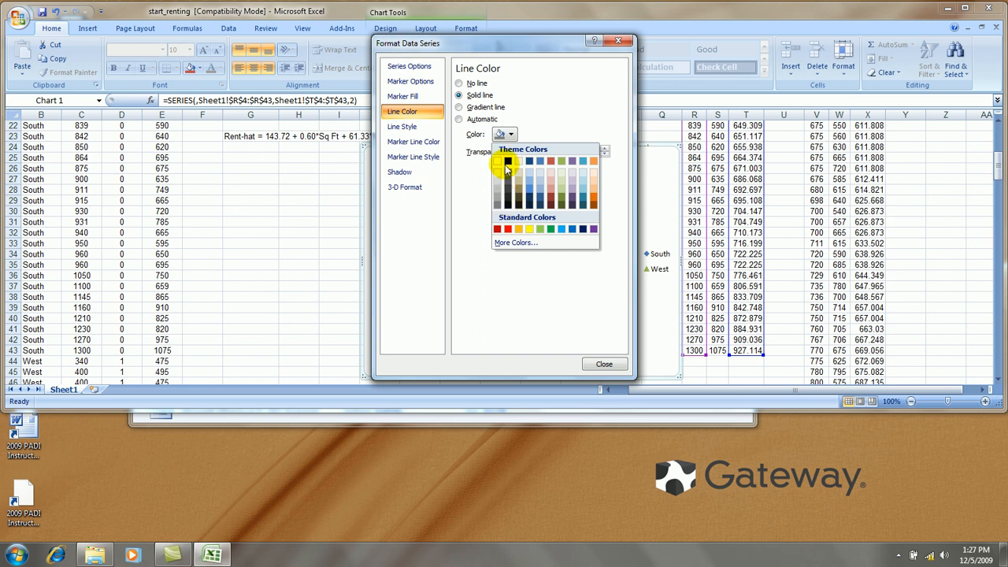
{"action": "left_click", "coordinate": [403, 126]}
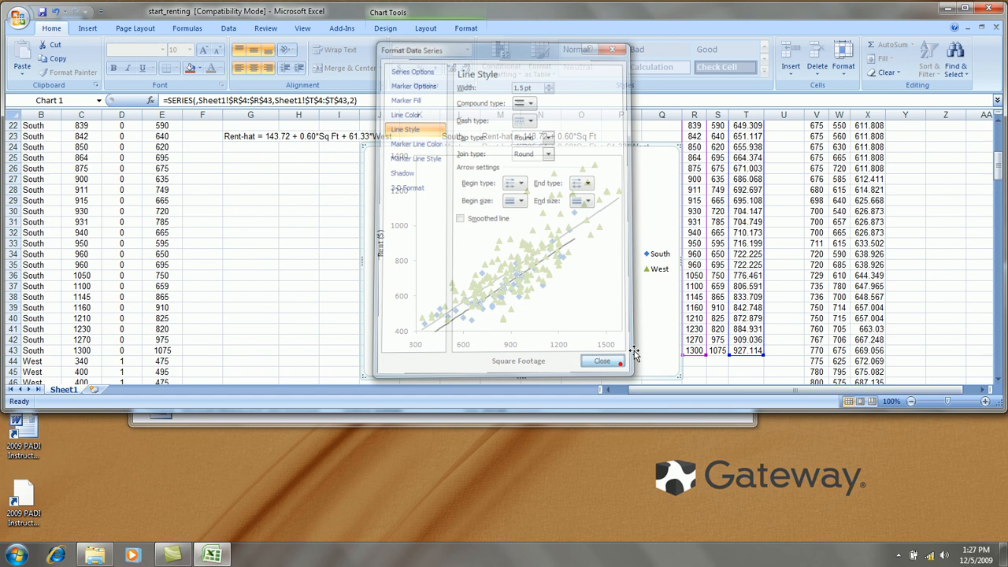
{"action": "left_click", "coordinate": [602, 360]}
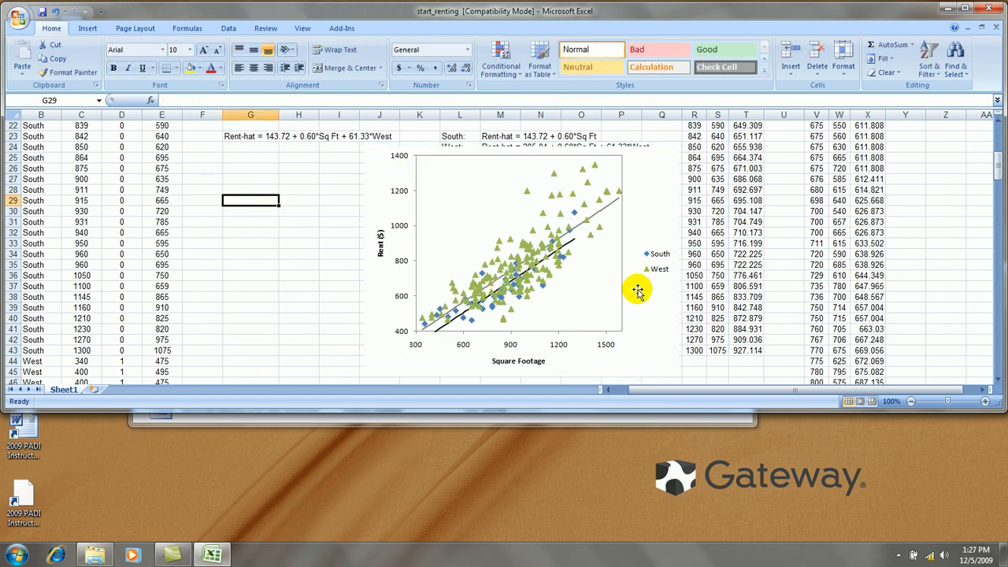
{"action": "mouse_move", "coordinate": [475, 88]}
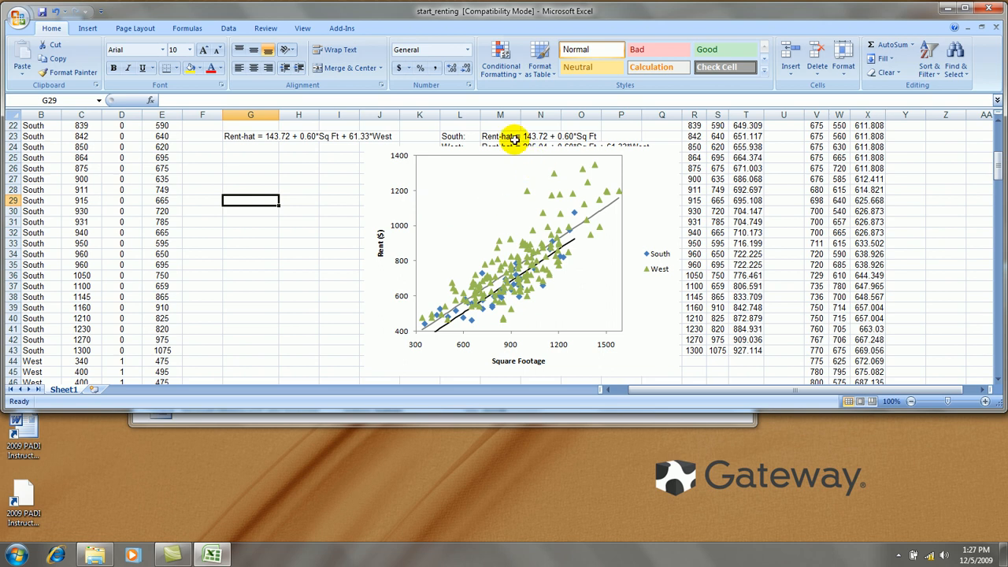
{"action": "mouse_move", "coordinate": [548, 286]}
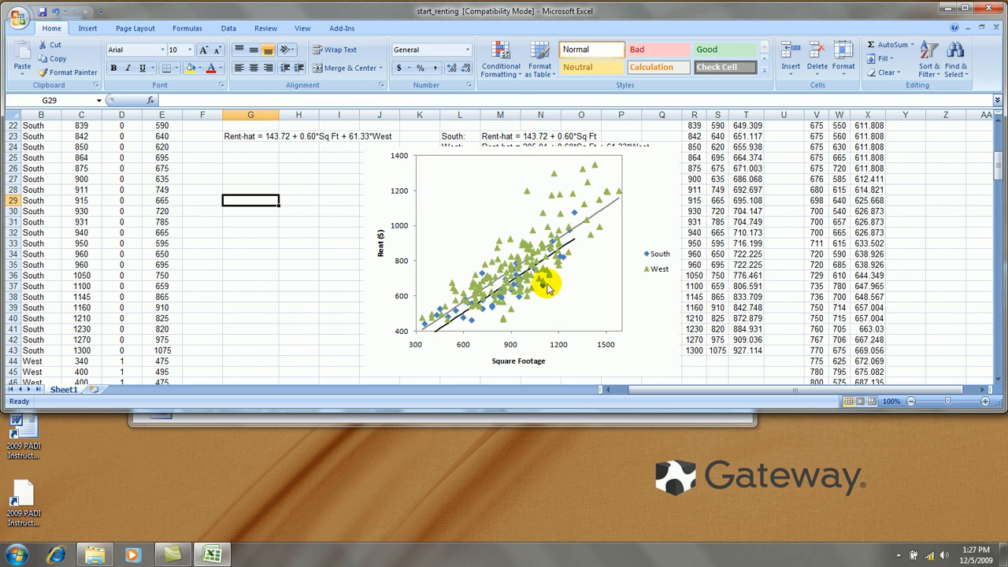